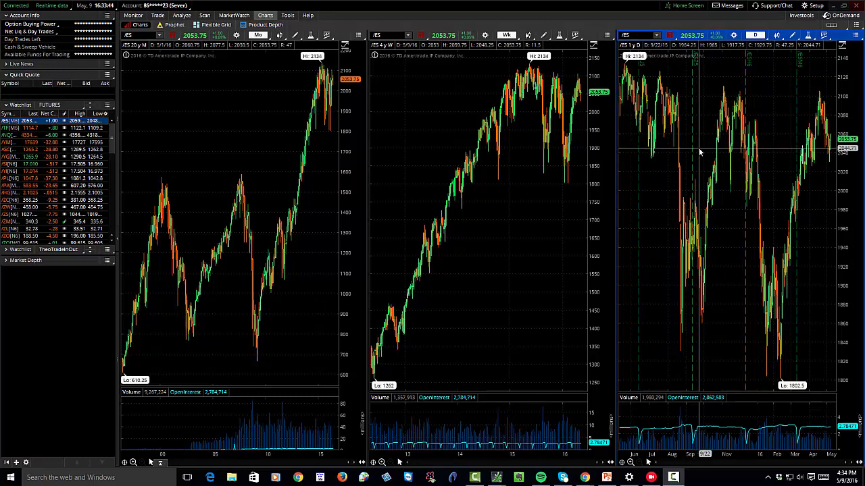
pyautogui.moveTo(782, 130)
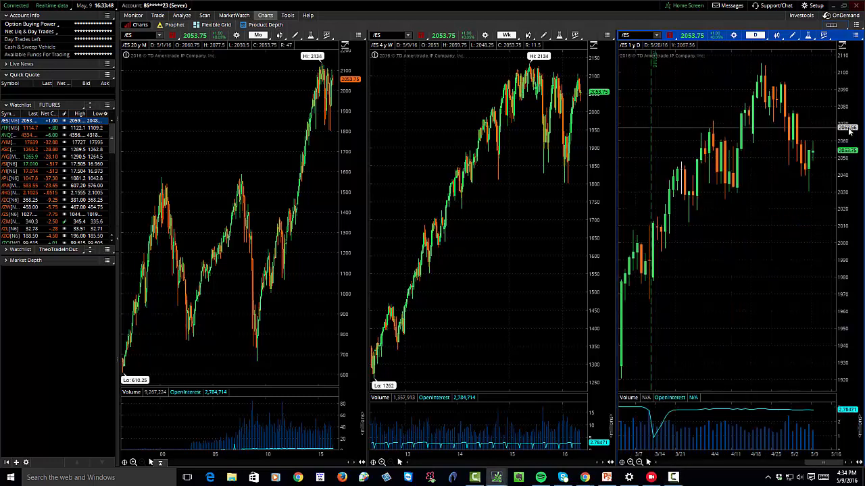
pyautogui.moveTo(770, 98)
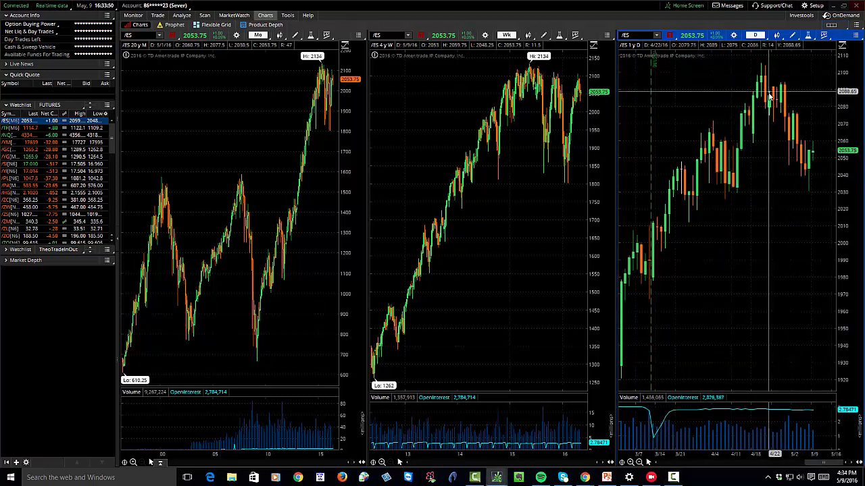
pyautogui.moveTo(807, 179)
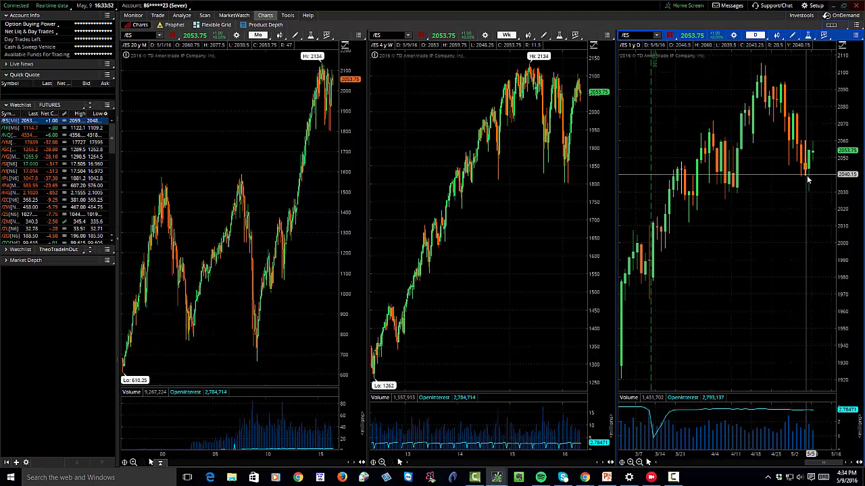
pyautogui.moveTo(774, 110)
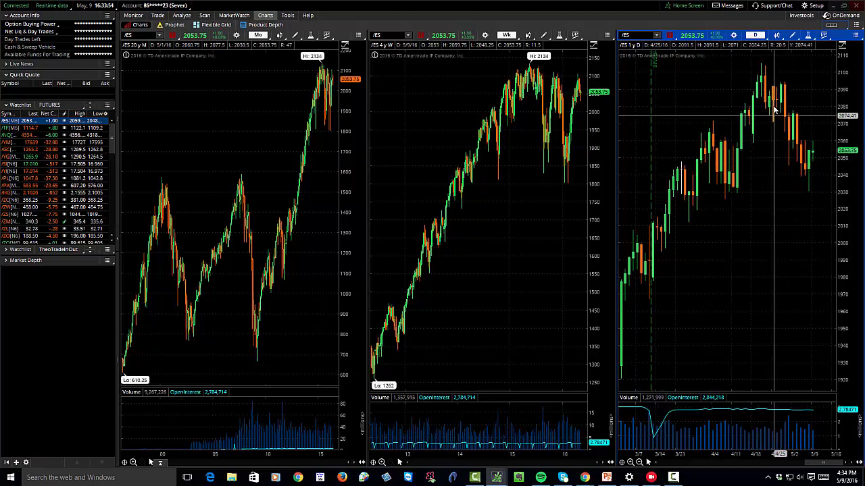
pyautogui.moveTo(806, 176)
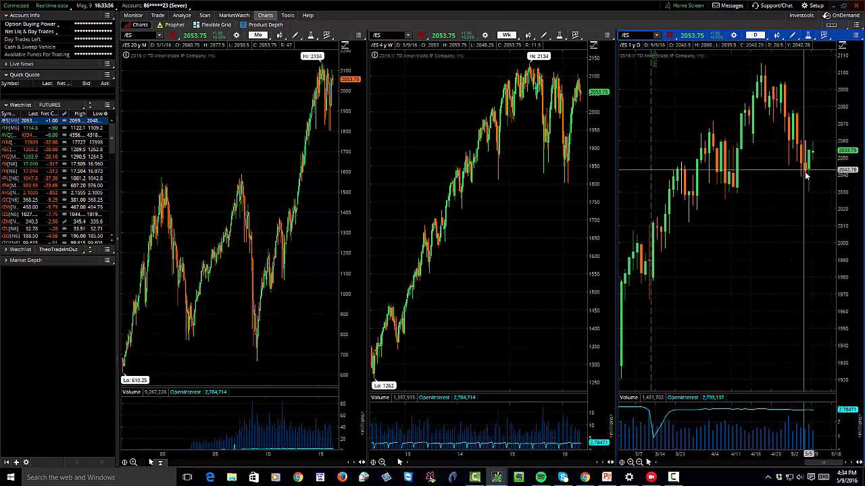
pyautogui.moveTo(789, 123)
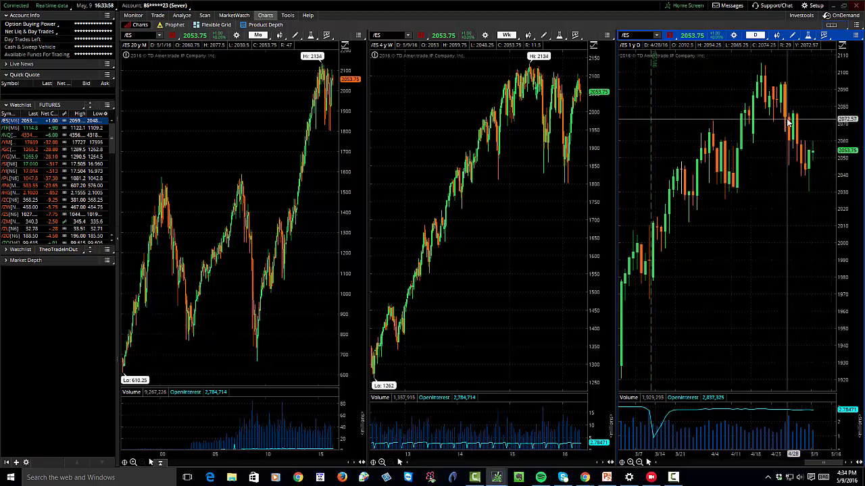
pyautogui.moveTo(814, 189)
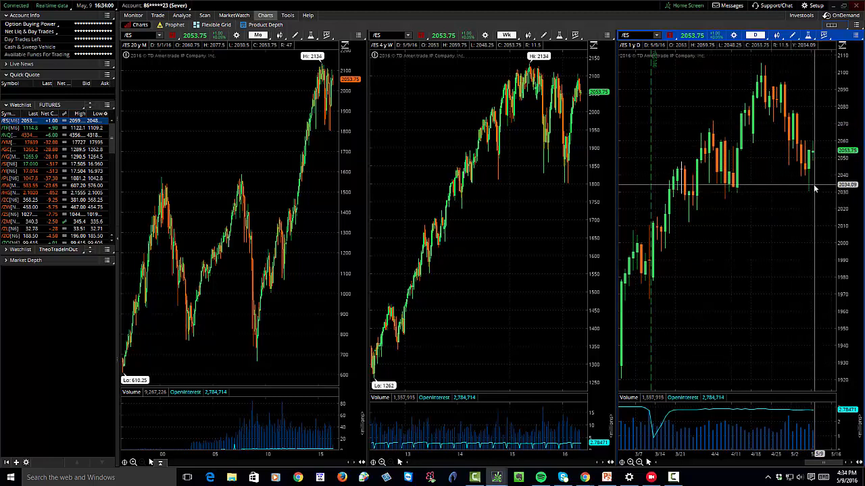
pyautogui.moveTo(812, 190)
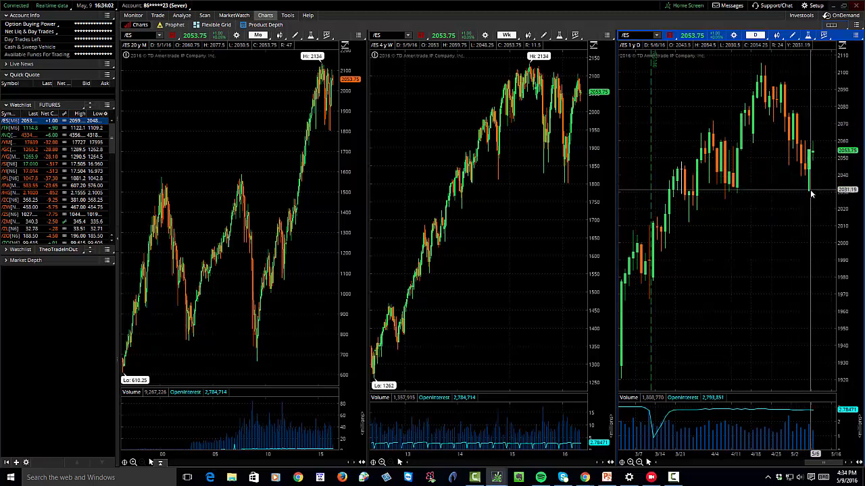
pyautogui.moveTo(811, 162)
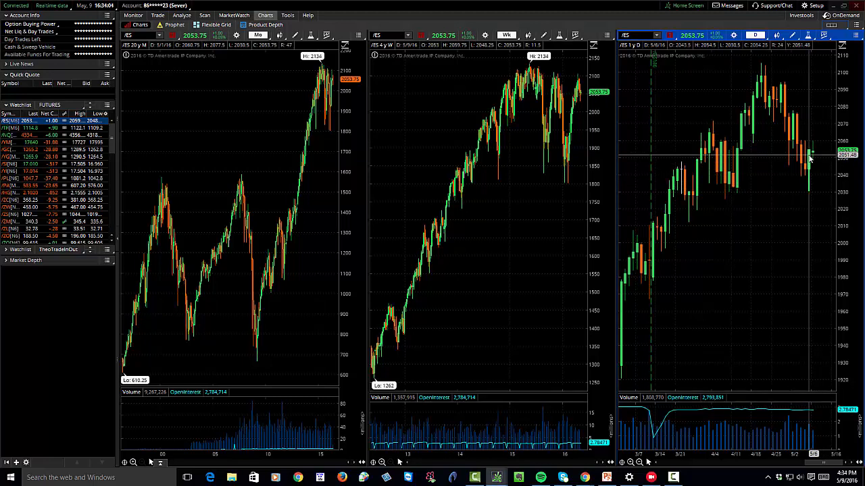
pyautogui.moveTo(824, 156)
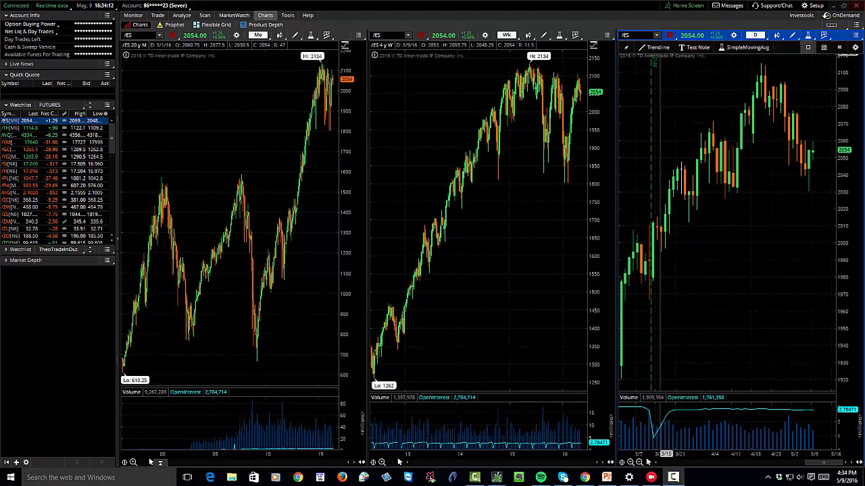
pyautogui.moveTo(703, 216)
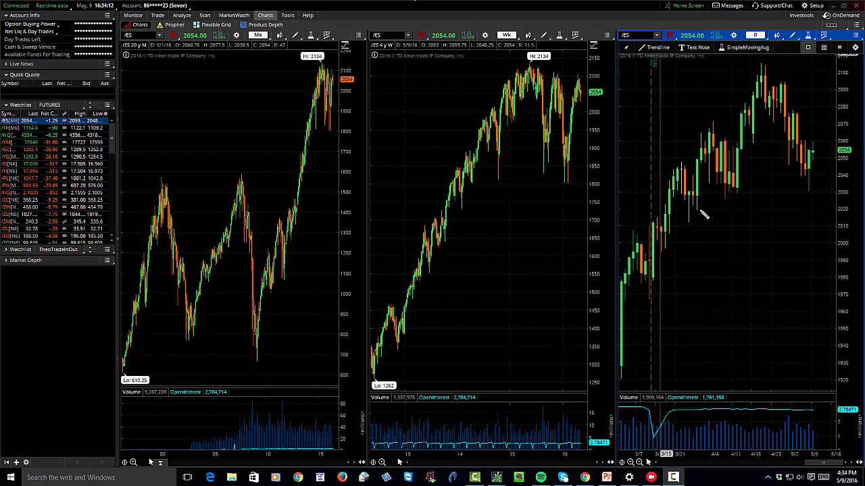
# Step: On the /ES daily chart, sketch and circle the April rally, circle the bounce near 2050, and mark a drop toward 2000
pyautogui.moveTo(738, 196); pyautogui.dragTo(749, 123)
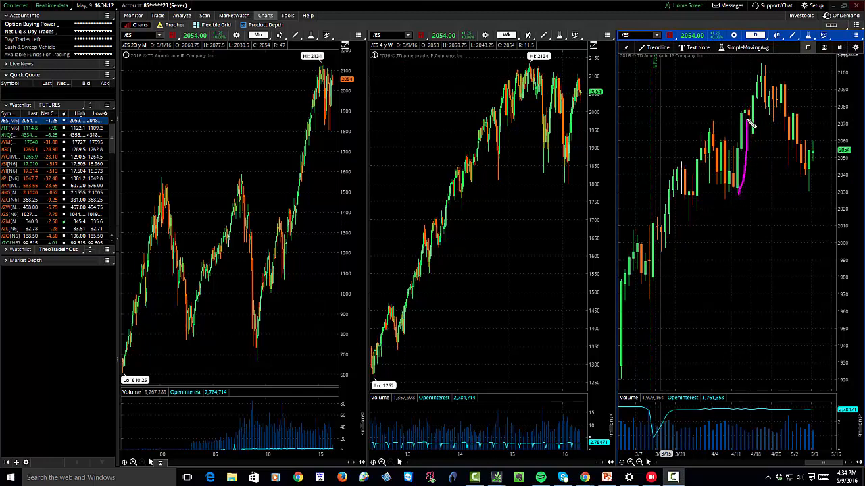
pyautogui.moveTo(739, 121); pyautogui.dragTo(743, 202)
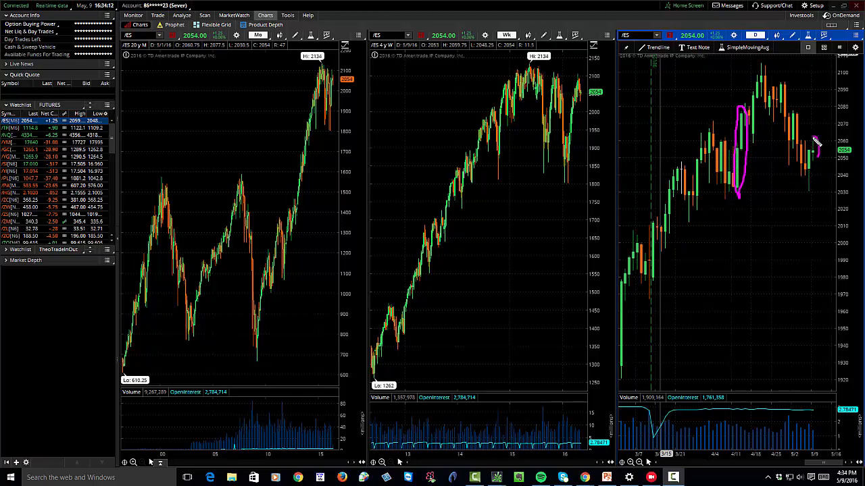
pyautogui.moveTo(807, 138); pyautogui.dragTo(821, 159)
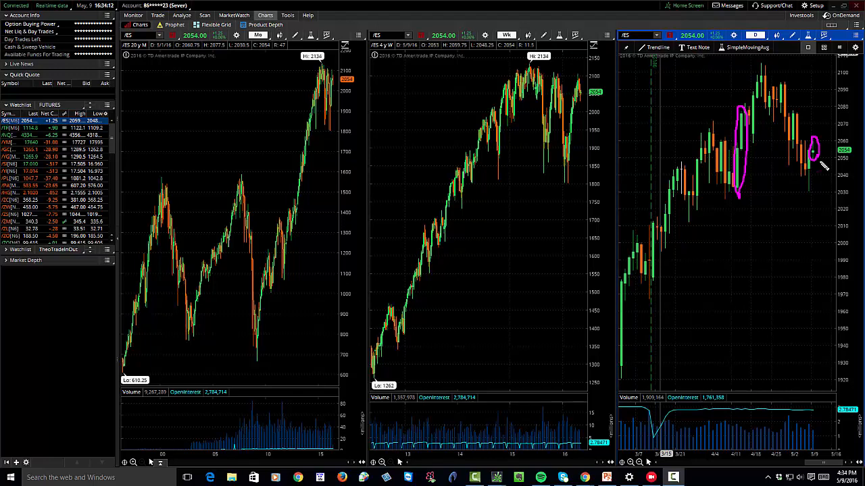
pyautogui.moveTo(820, 154)
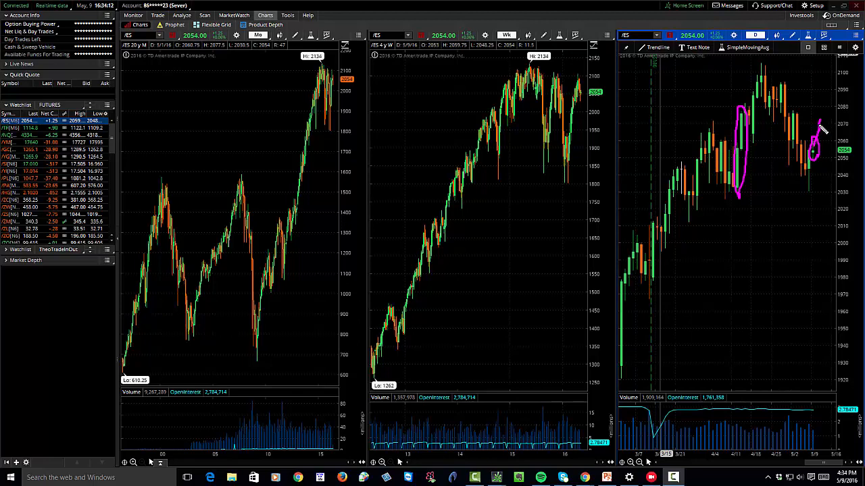
pyautogui.moveTo(822, 122)
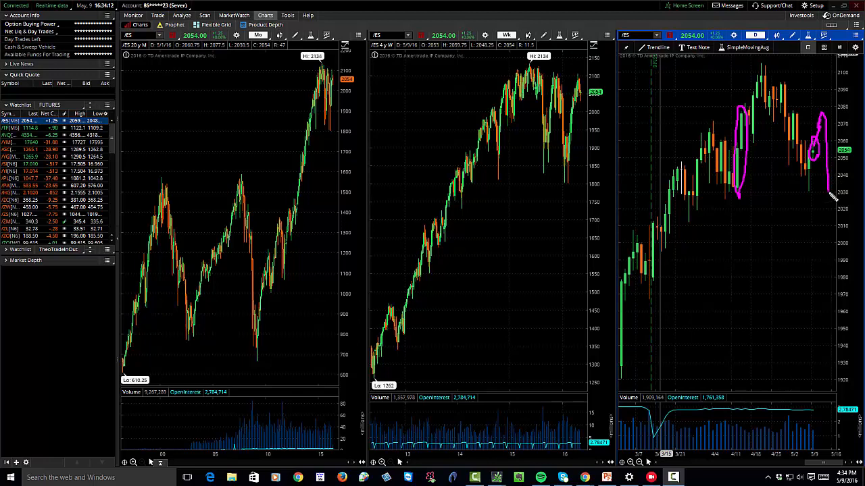
pyautogui.moveTo(828, 196); pyautogui.dragTo(829, 236)
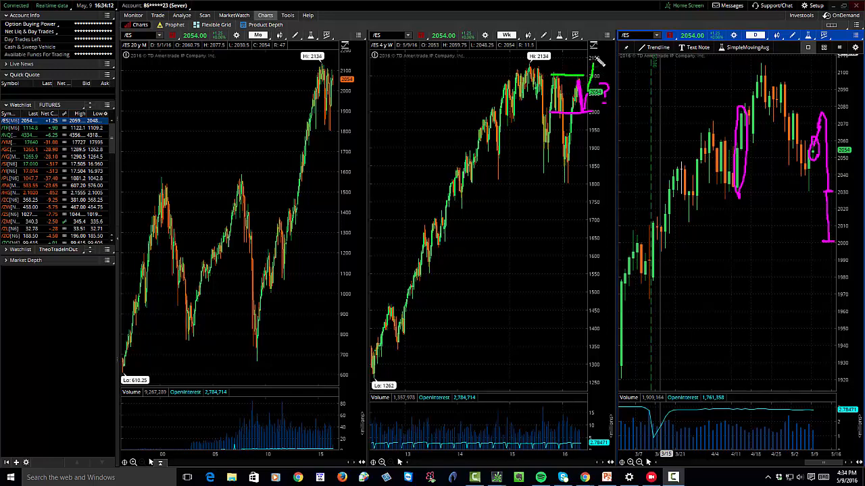
pyautogui.moveTo(596, 64)
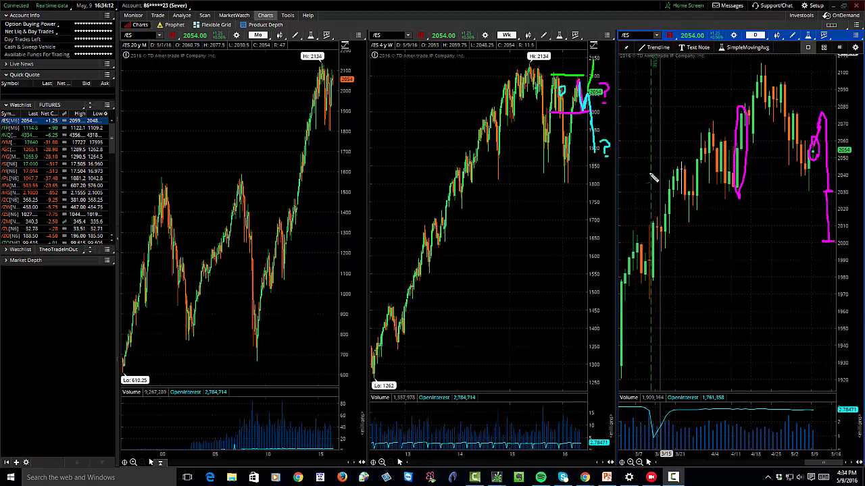
pyautogui.moveTo(642, 174)
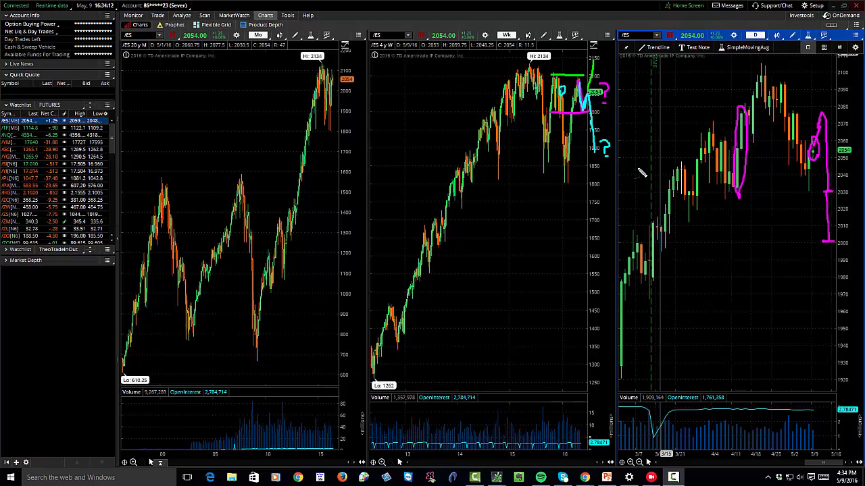
# Step: Load /NQ from the Futures watchlist into the linked monthly, weekly and daily charts
pyautogui.click(17, 135)
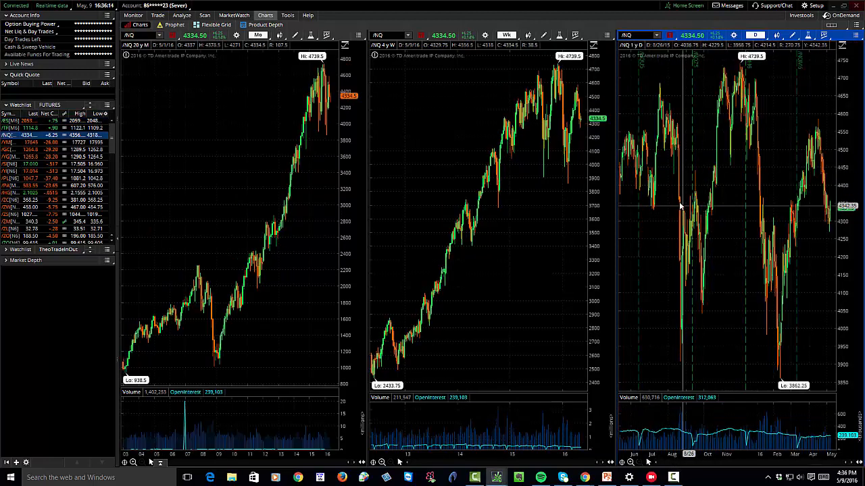
pyautogui.moveTo(583, 133)
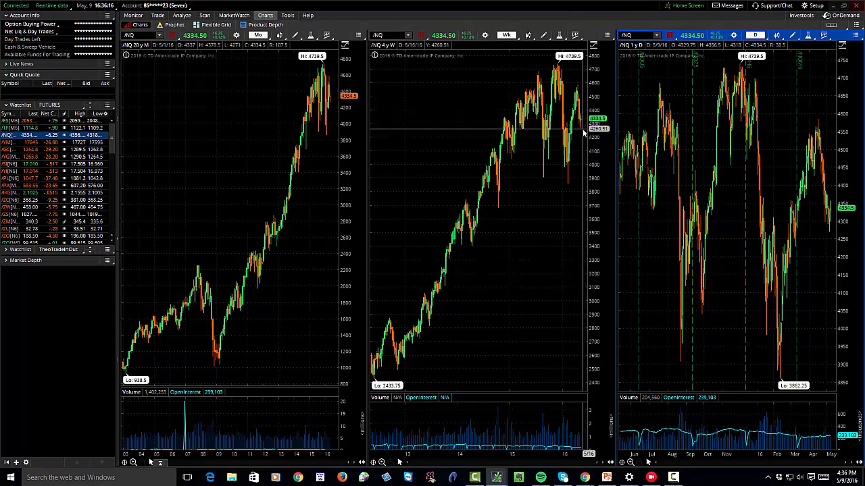
pyautogui.moveTo(582, 130)
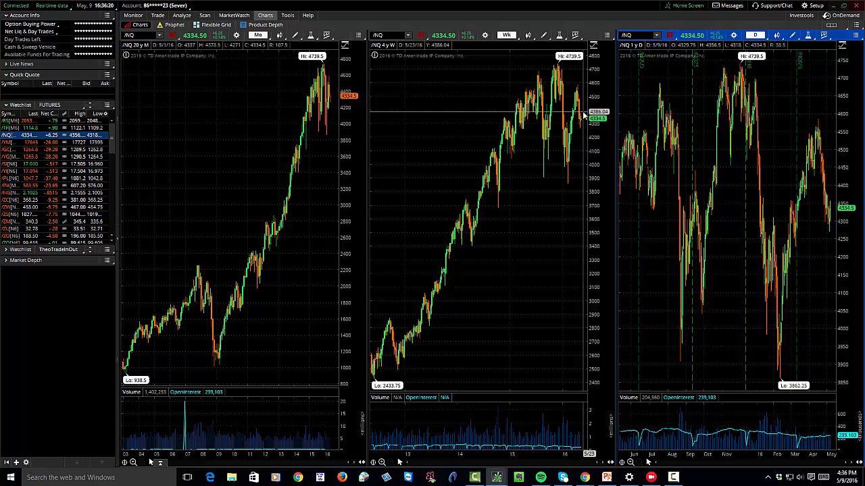
pyautogui.moveTo(583, 114)
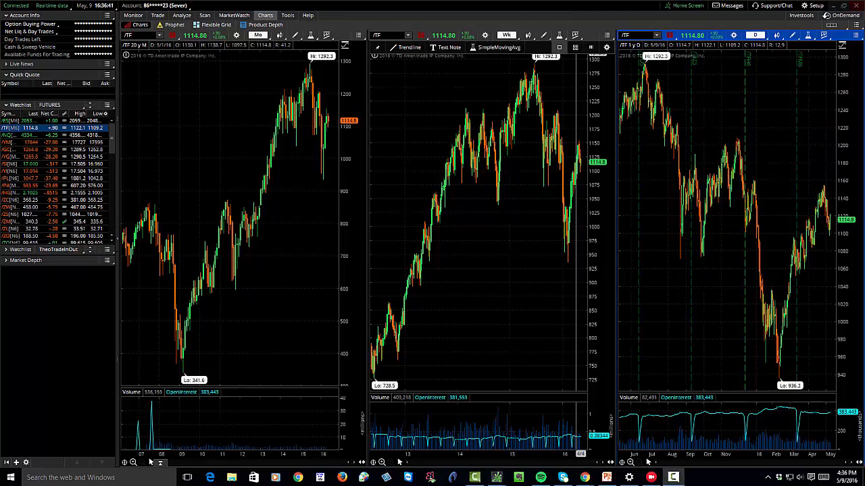
pyautogui.moveTo(540, 78)
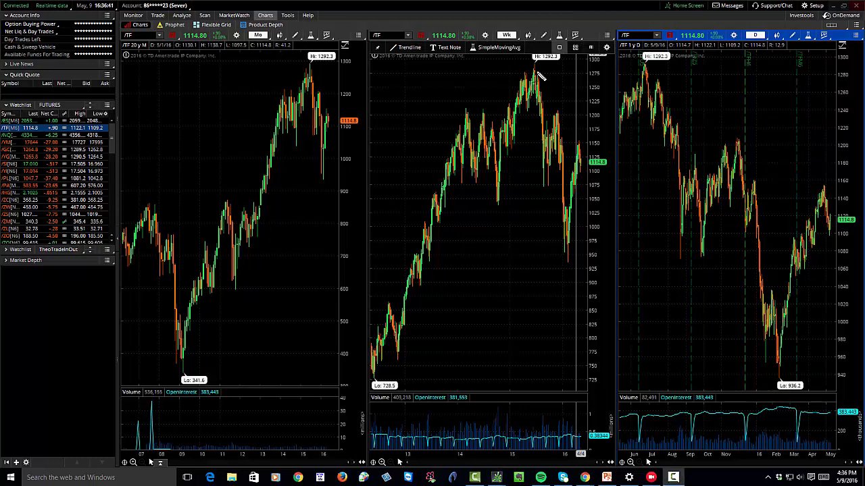
# Step: Sketch a magenta downtrend line from the 1292.3 high on the /TF weekly chart
pyautogui.moveTo(537, 74); pyautogui.dragTo(574, 135)
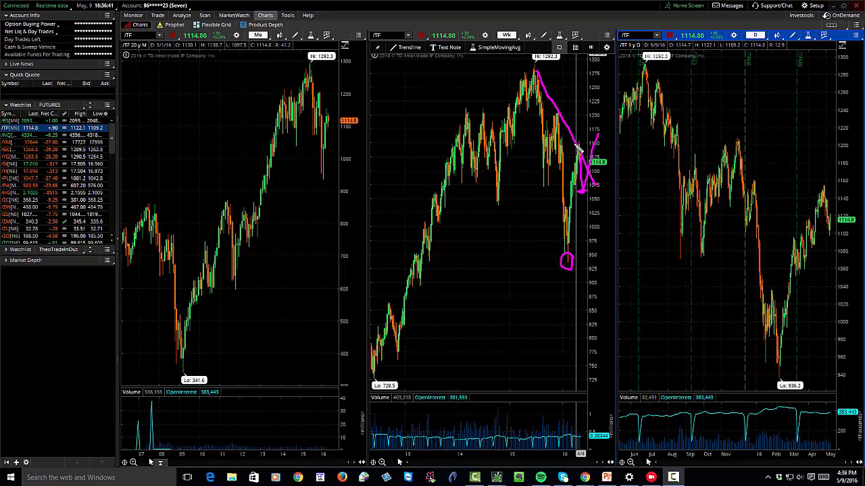
pyautogui.moveTo(581, 177)
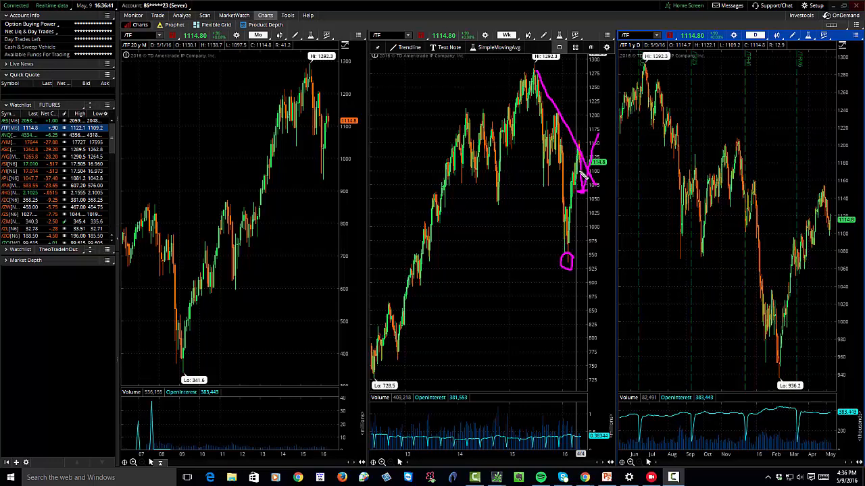
pyautogui.moveTo(580, 159)
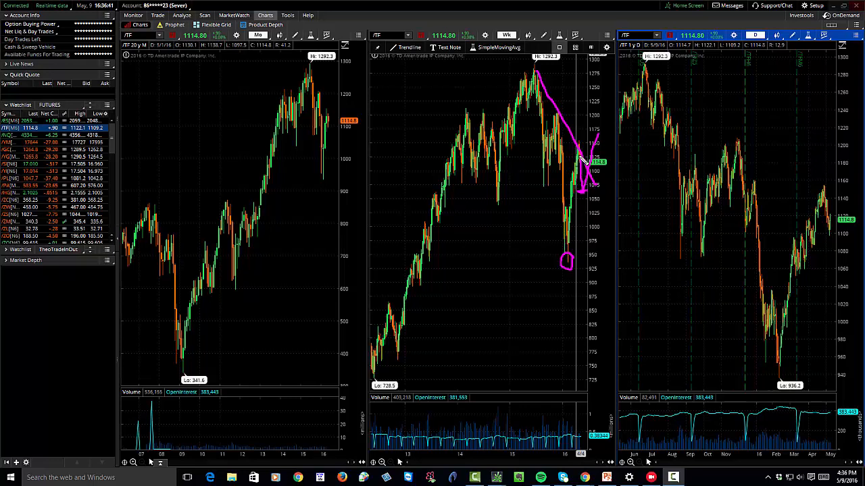
pyautogui.moveTo(593, 198)
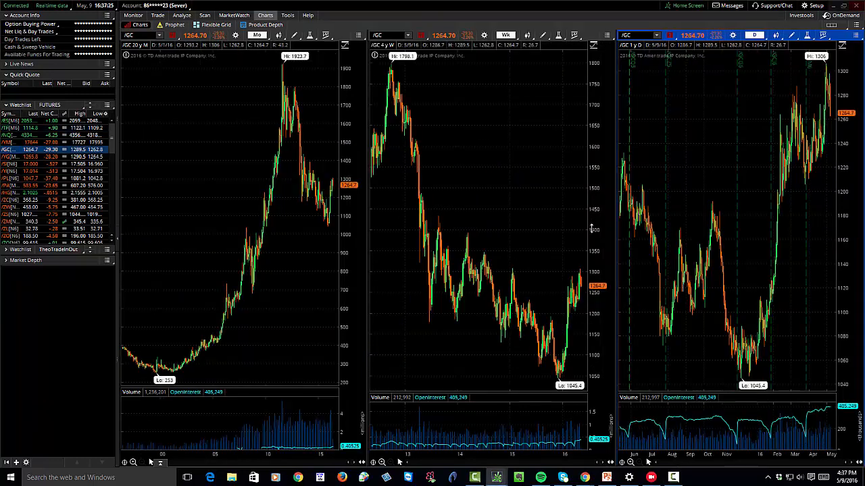
pyautogui.moveTo(525, 168)
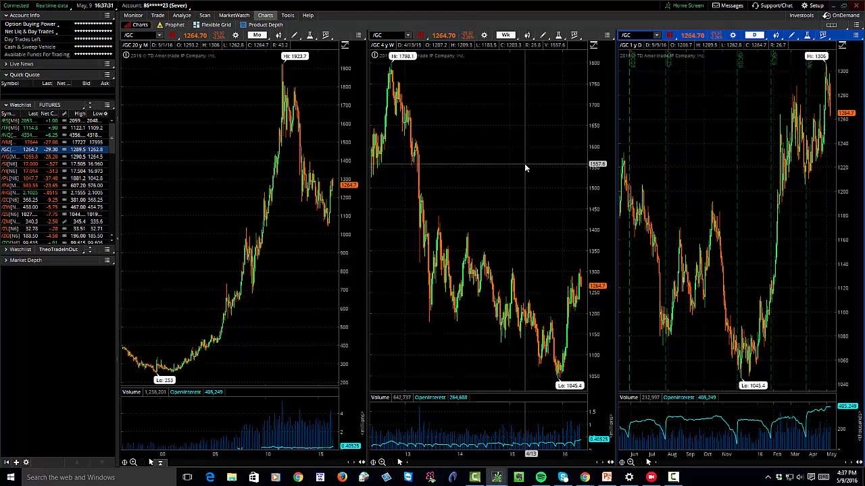
pyautogui.moveTo(331, 174)
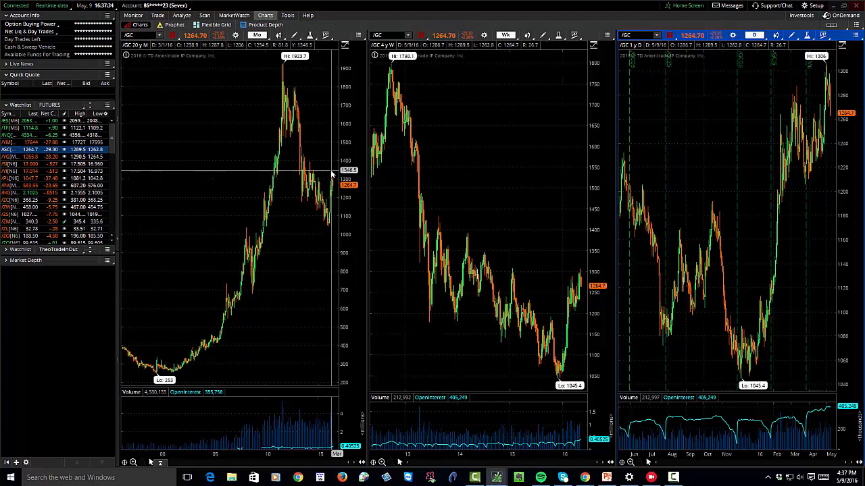
pyautogui.moveTo(277, 166)
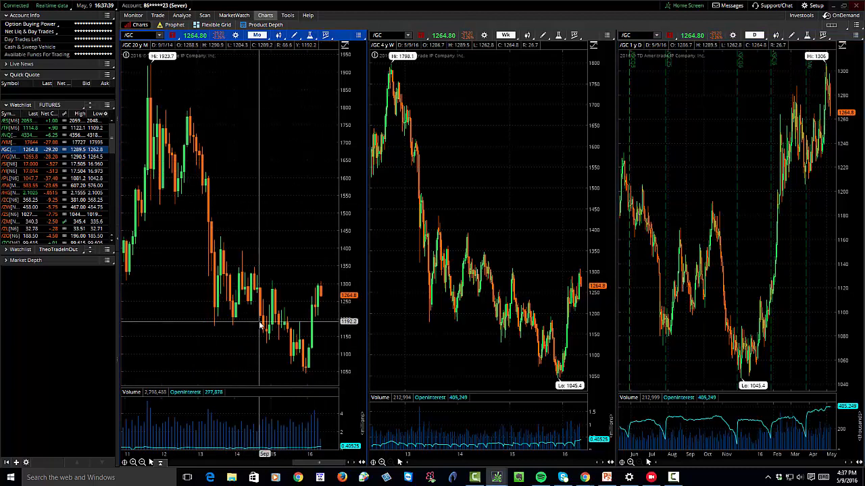
pyautogui.moveTo(287, 323)
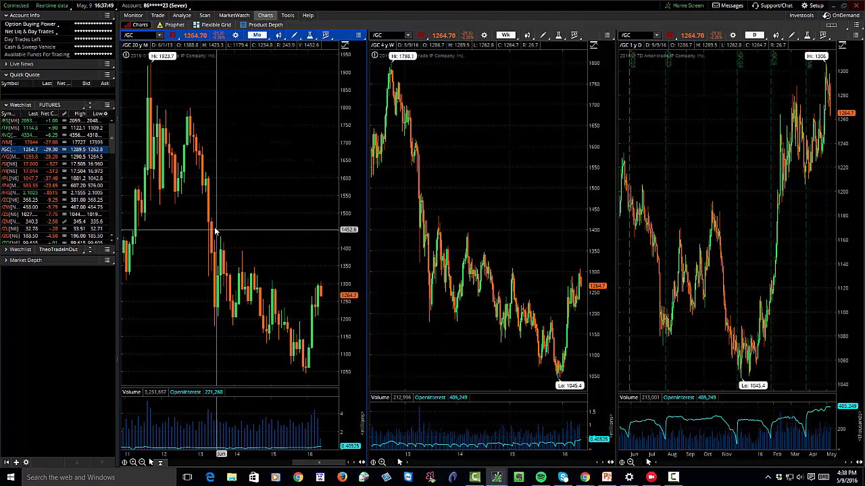
pyautogui.moveTo(208, 174)
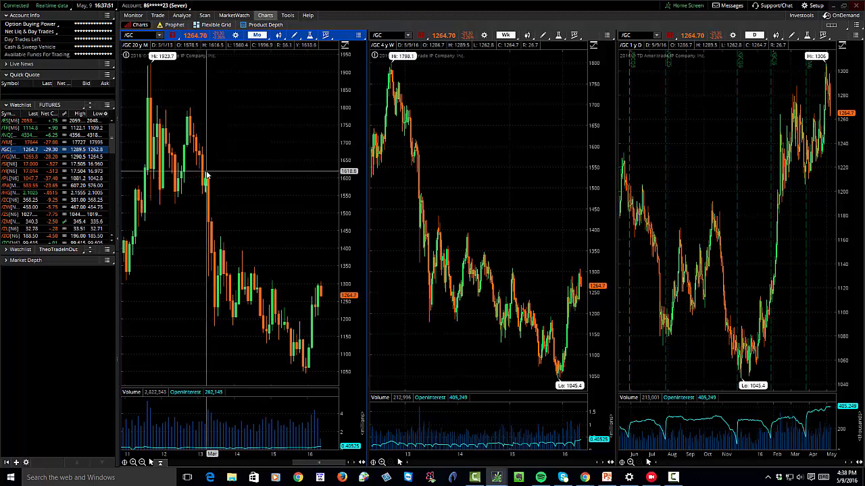
pyautogui.moveTo(235, 93)
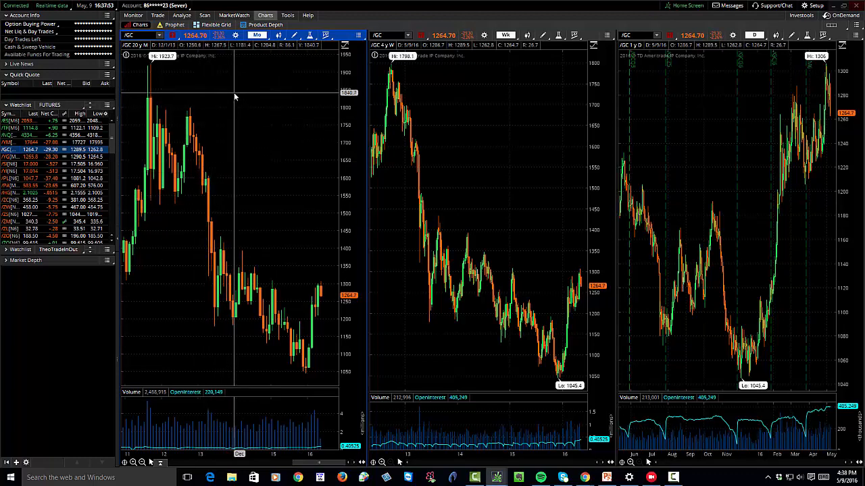
pyautogui.moveTo(206, 215)
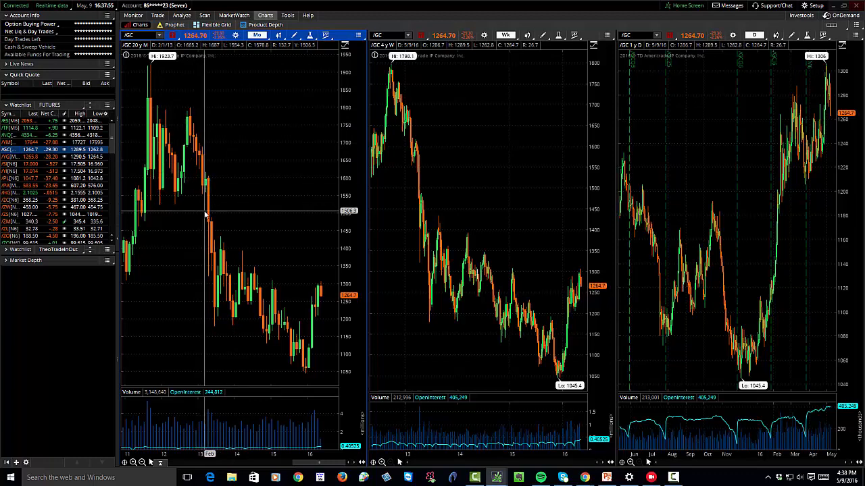
pyautogui.moveTo(283, 306)
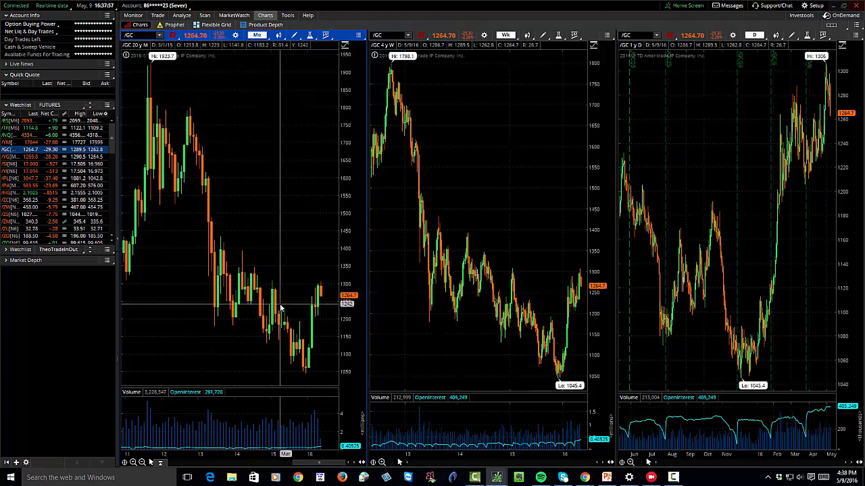
pyautogui.moveTo(302, 376)
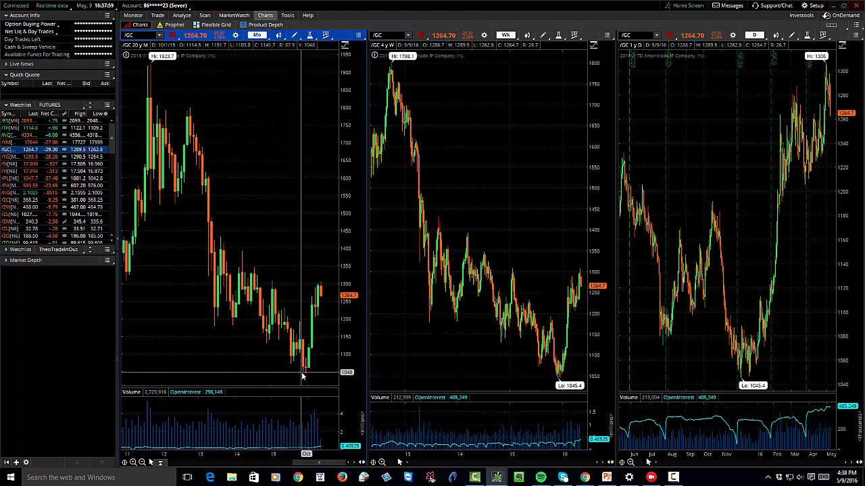
pyautogui.moveTo(316, 294)
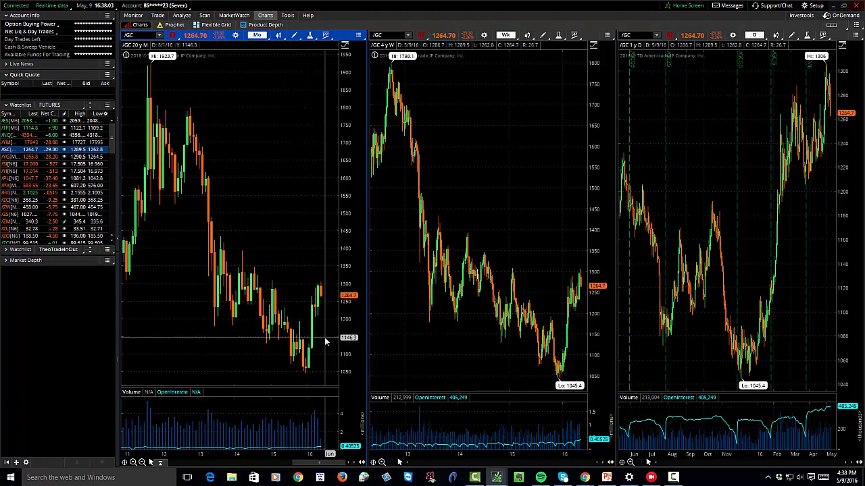
pyautogui.moveTo(540, 213)
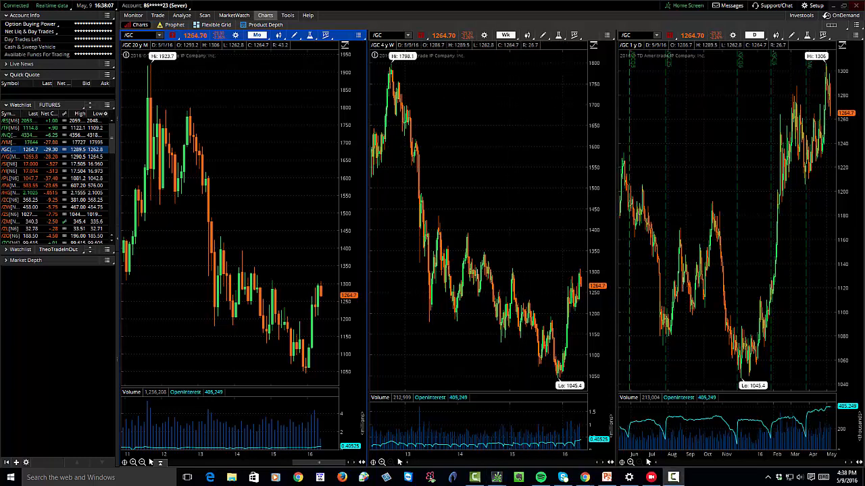
pyautogui.moveTo(554, 294)
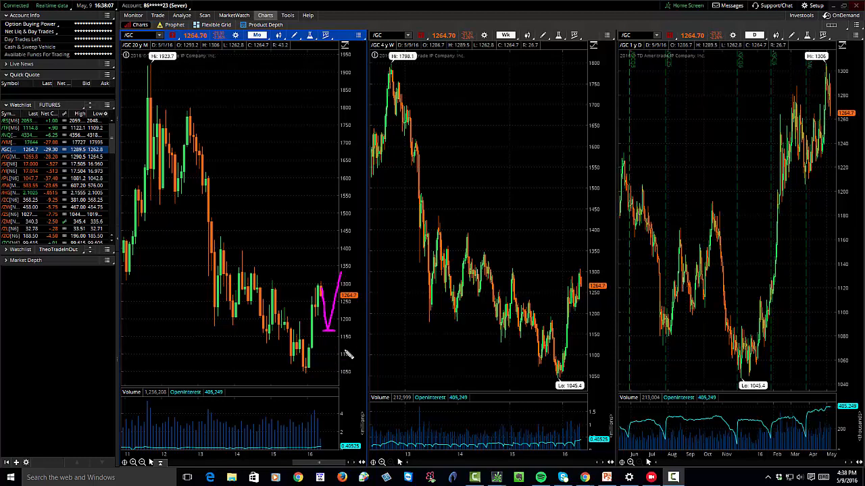
pyautogui.moveTo(324, 301)
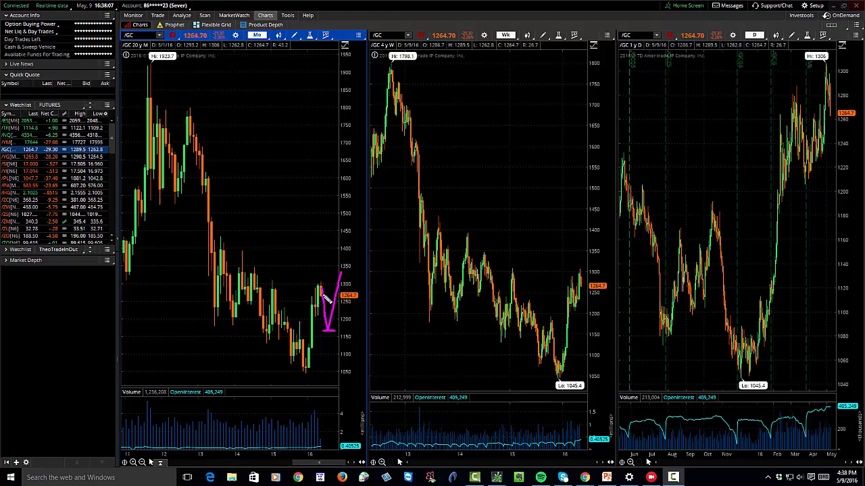
pyautogui.moveTo(411, 337)
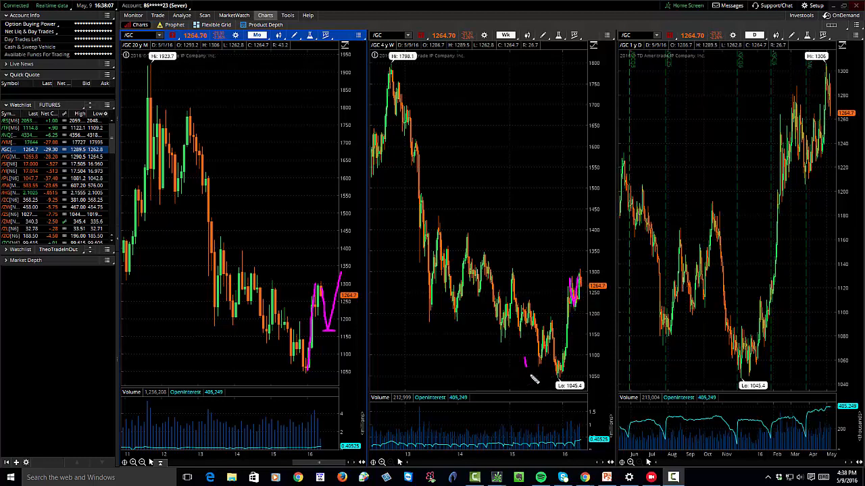
# Step: Sketch an upward rebound curve beneath the low on the /GC weekly chart
pyautogui.moveTo(527, 378); pyautogui.dragTo(575, 344)
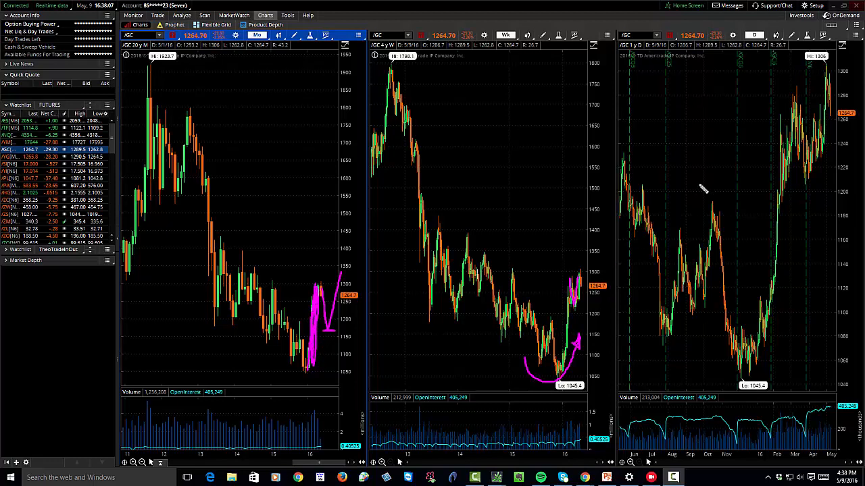
pyautogui.moveTo(831, 78)
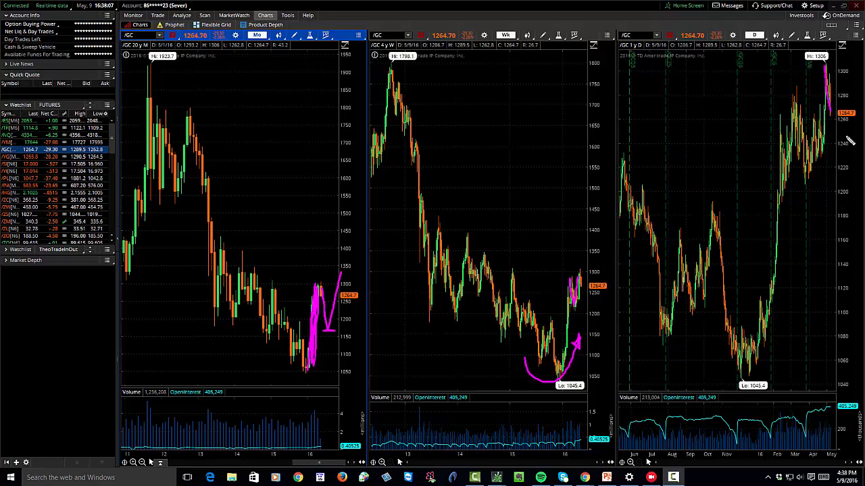
pyautogui.moveTo(814, 190)
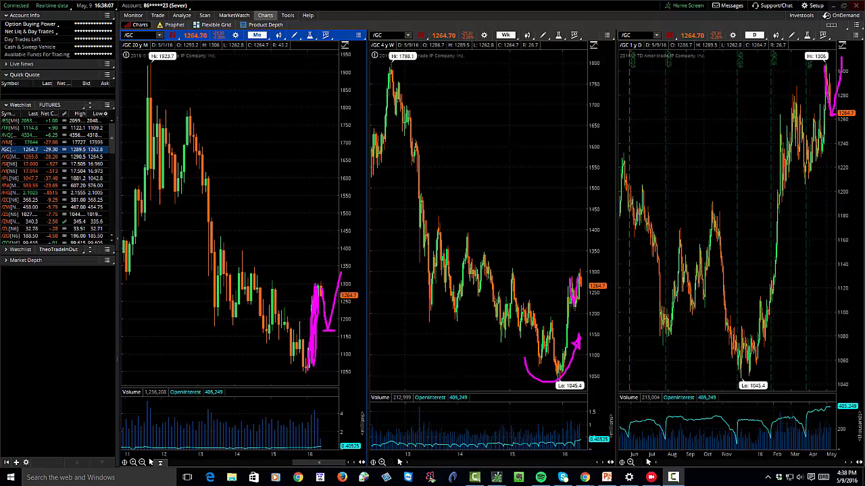
pyautogui.moveTo(590, 7)
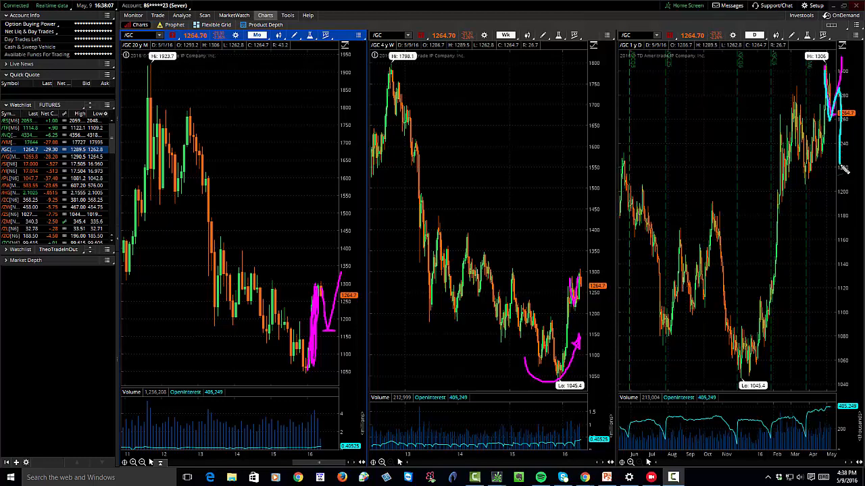
pyautogui.moveTo(588, 290)
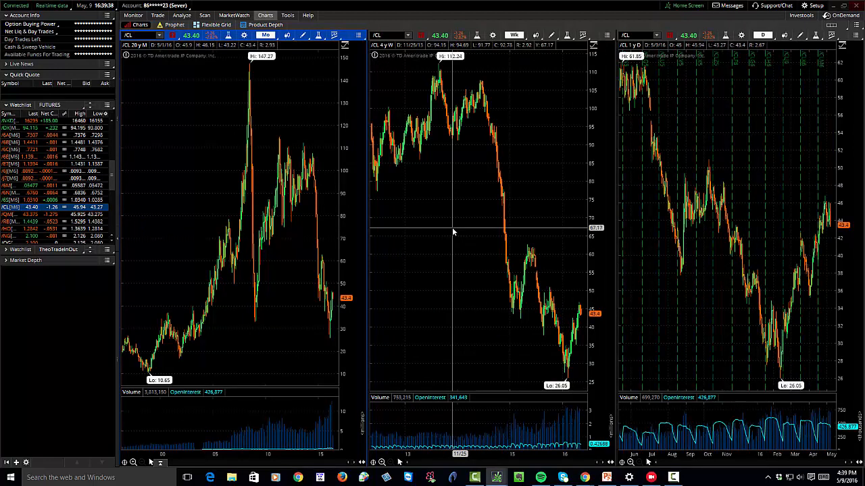
pyautogui.moveTo(552, 247)
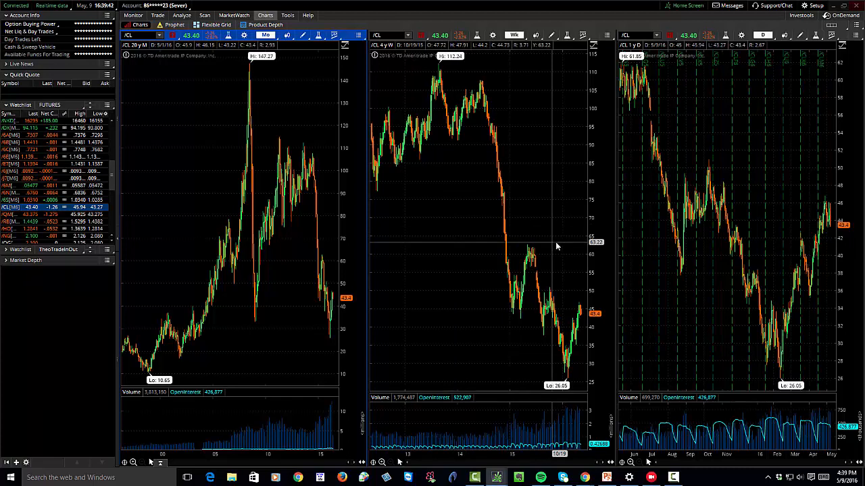
pyautogui.moveTo(716, 255)
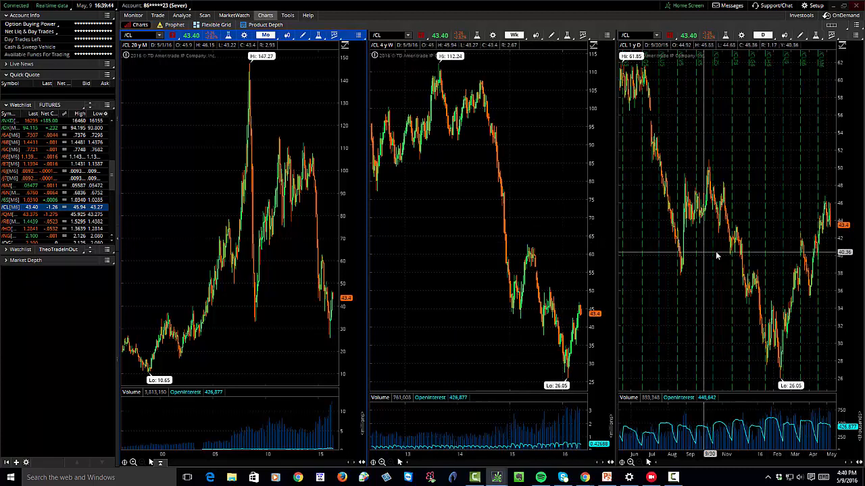
pyautogui.moveTo(626, 342)
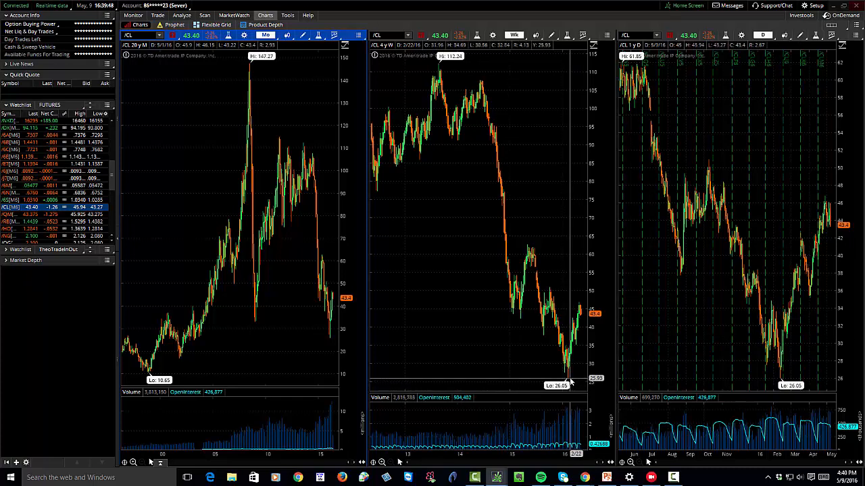
pyautogui.moveTo(579, 309)
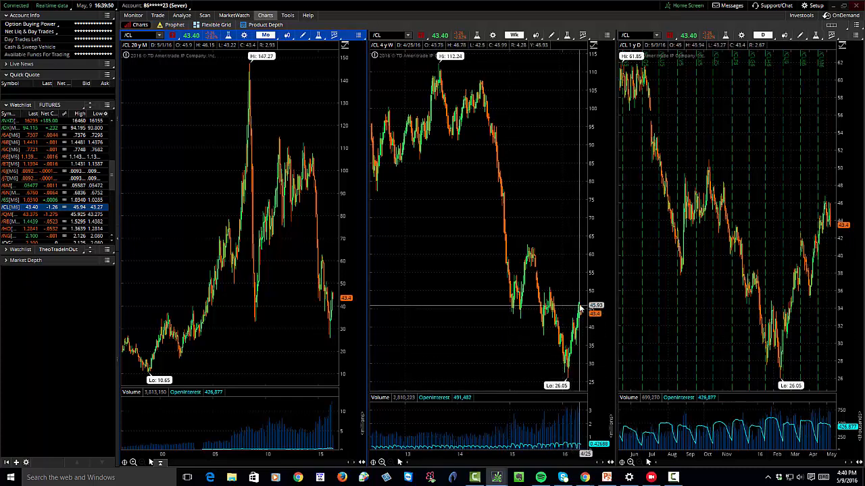
pyautogui.moveTo(571, 372)
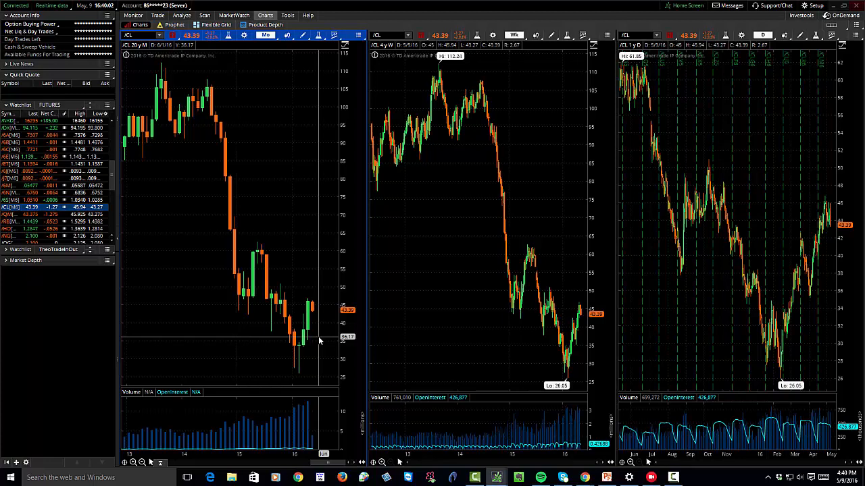
pyautogui.moveTo(336, 279)
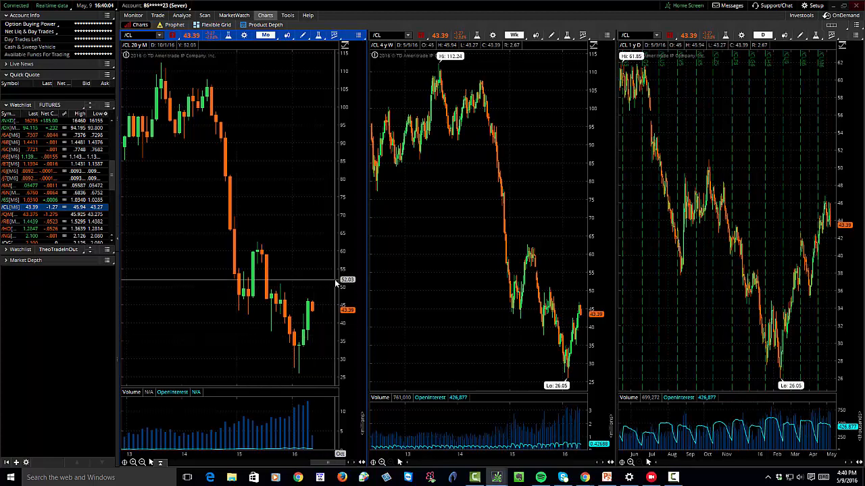
pyautogui.moveTo(306, 307)
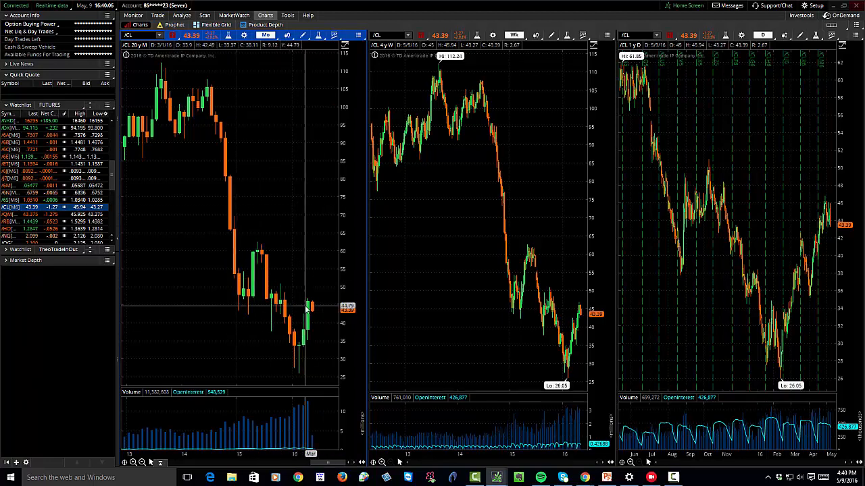
pyautogui.moveTo(314, 300)
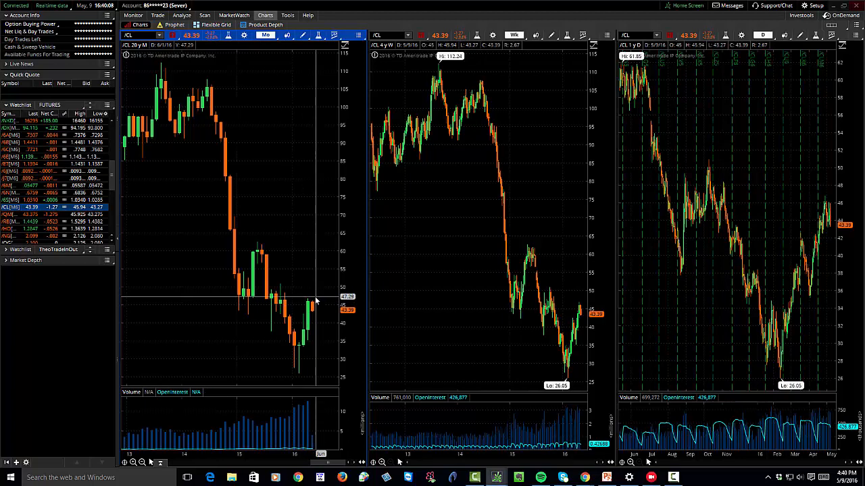
pyautogui.moveTo(326, 335)
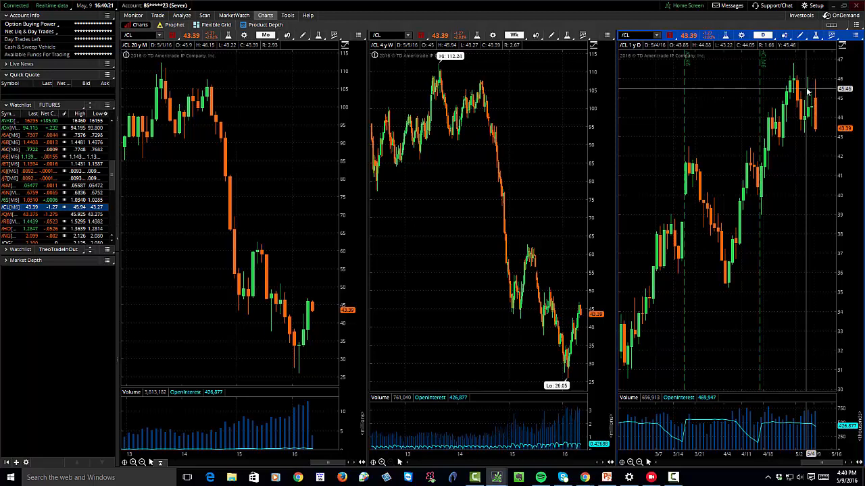
pyautogui.moveTo(812, 134)
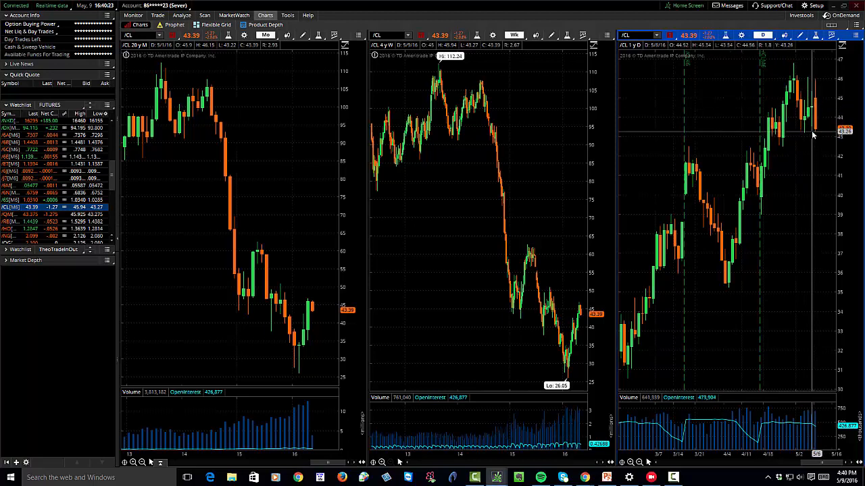
pyautogui.moveTo(812, 129)
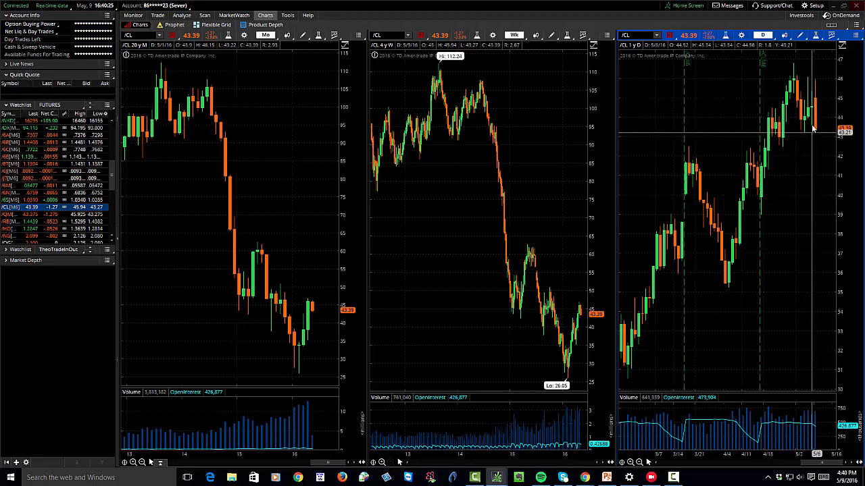
pyautogui.moveTo(814, 132)
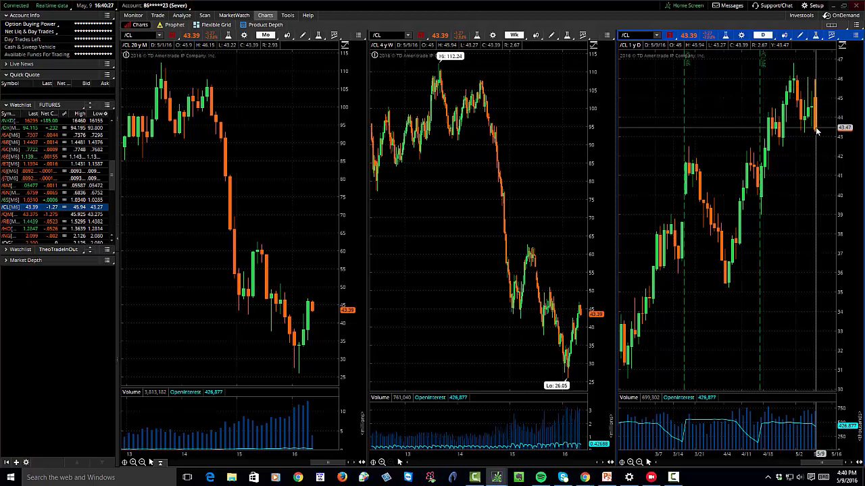
pyautogui.moveTo(816, 130)
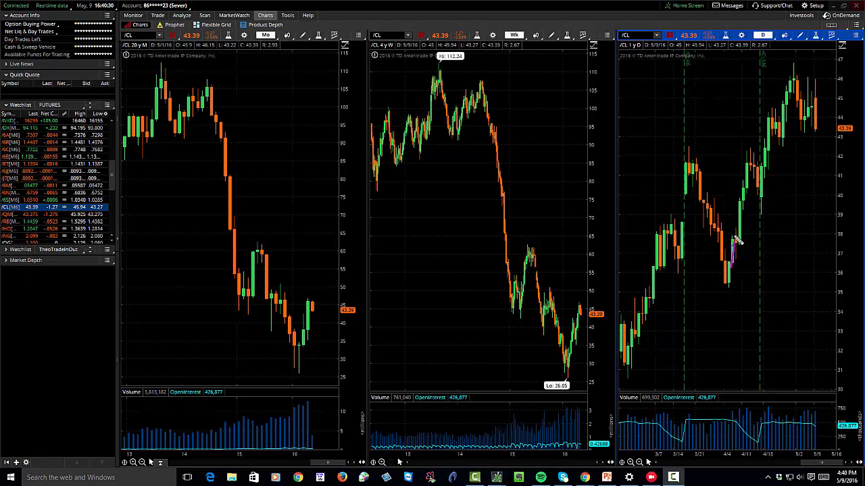
# Step: Trace the /CL daily rally from the early-April low up to the late-April peak in magenta
pyautogui.moveTo(732, 243); pyautogui.dragTo(783, 115)
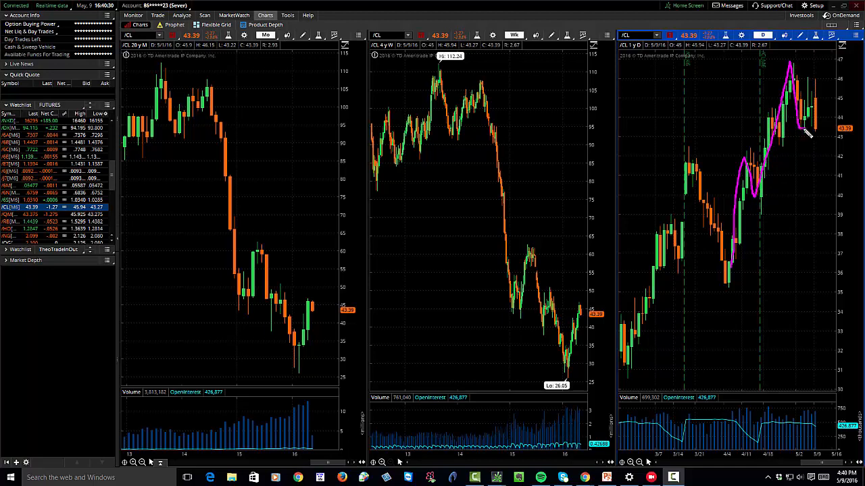
pyautogui.moveTo(810, 112)
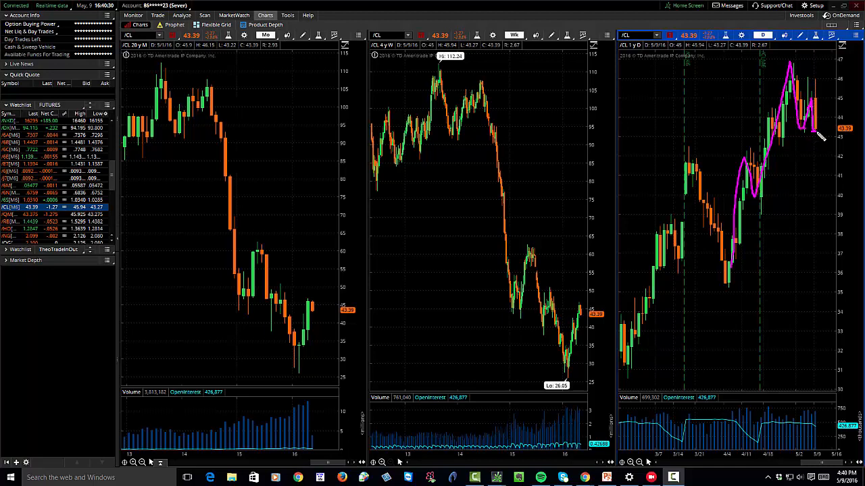
pyautogui.moveTo(729, 267)
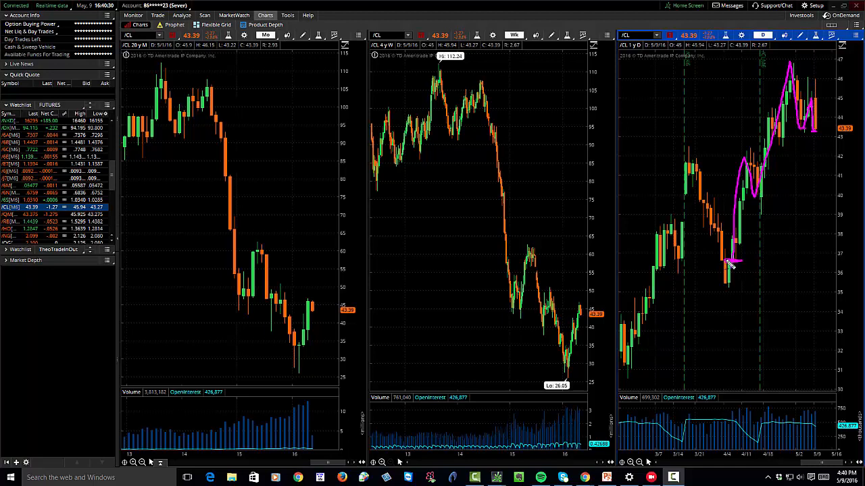
pyautogui.moveTo(798, 91)
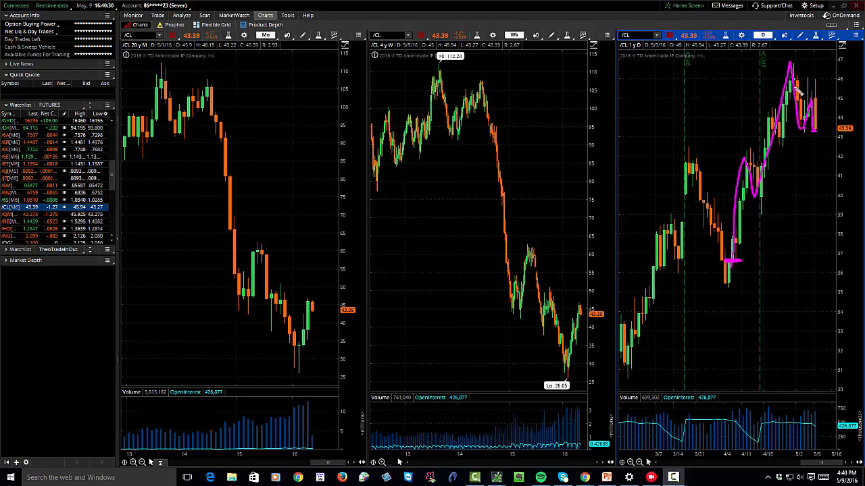
pyautogui.moveTo(810, 129)
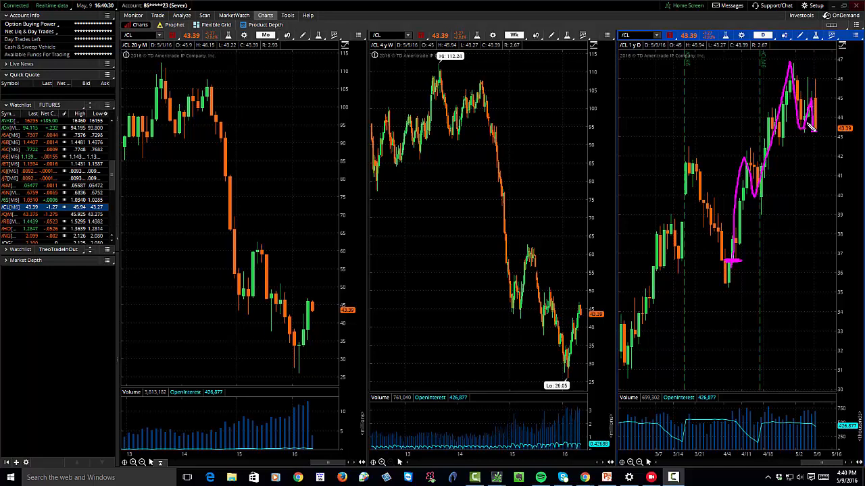
pyautogui.moveTo(817, 128)
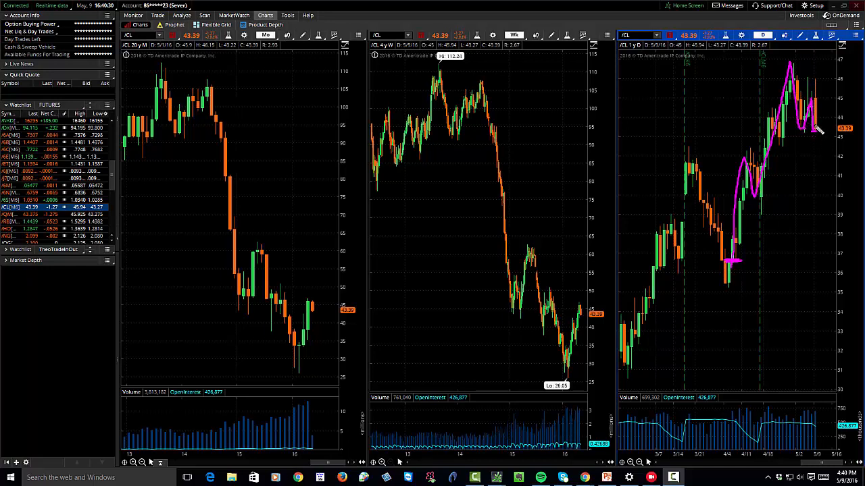
pyautogui.moveTo(814, 129)
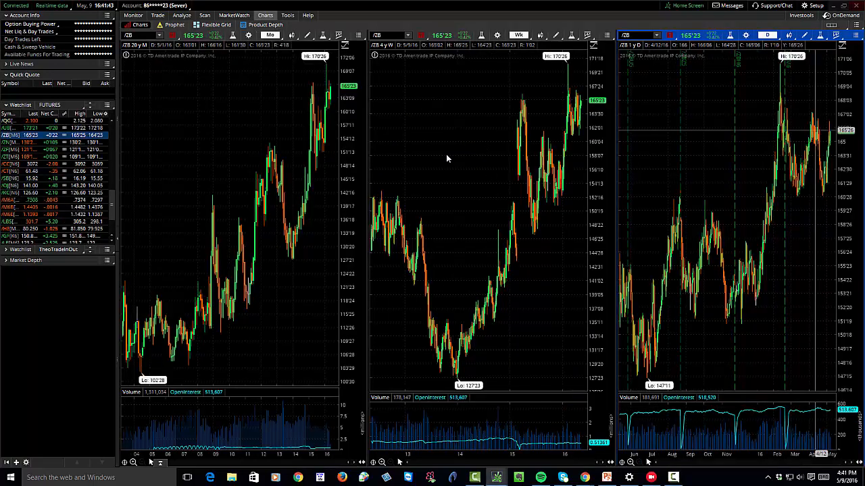
pyautogui.moveTo(483, 152)
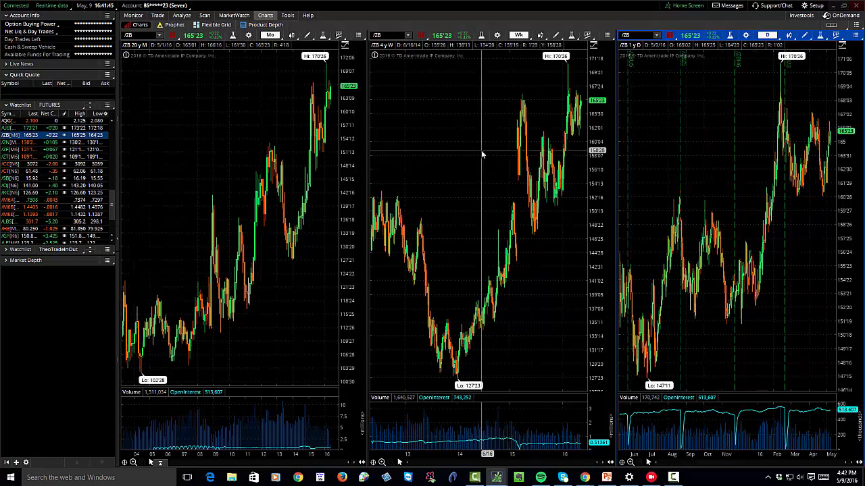
pyautogui.moveTo(525, 160)
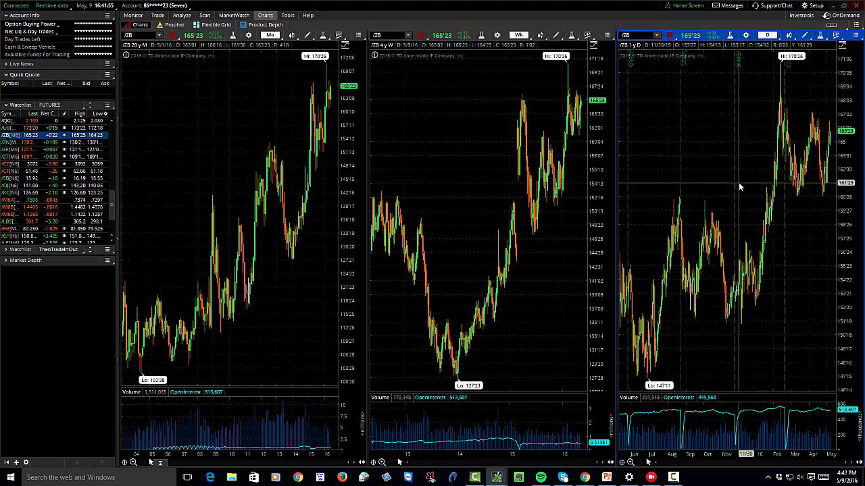
pyautogui.moveTo(761, 179)
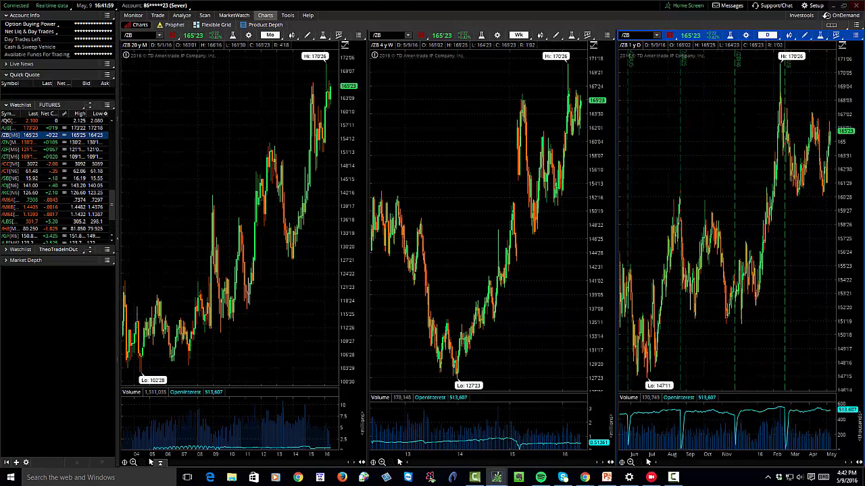
pyautogui.moveTo(777, 111)
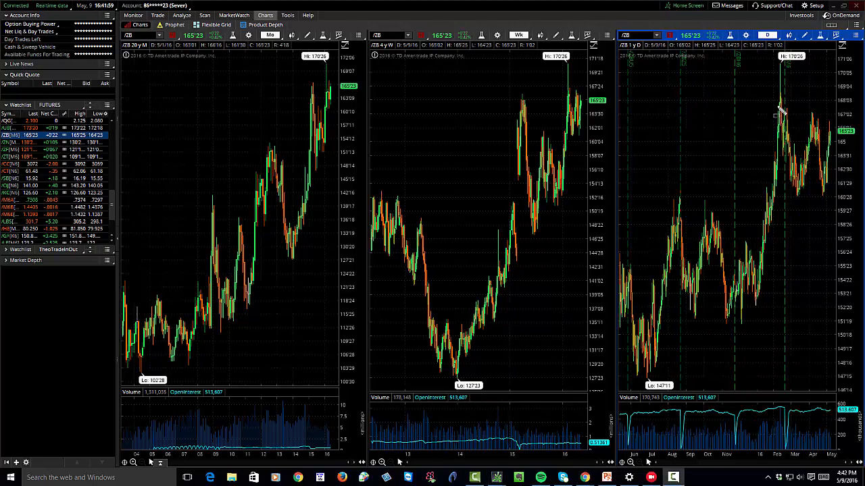
# Step: Box the /ZB daily range and weekly top, then add a sloping line and a downward arrow
pyautogui.moveTo(777, 108); pyautogui.dragTo(838, 206)
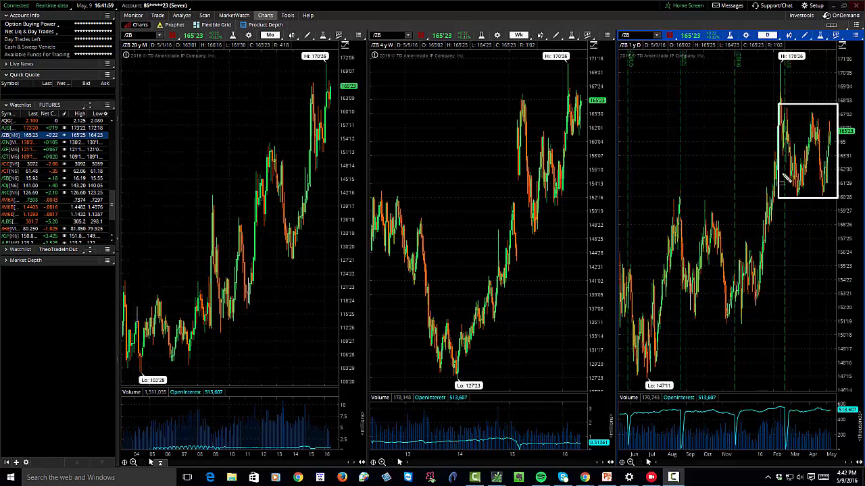
pyautogui.moveTo(642, 122)
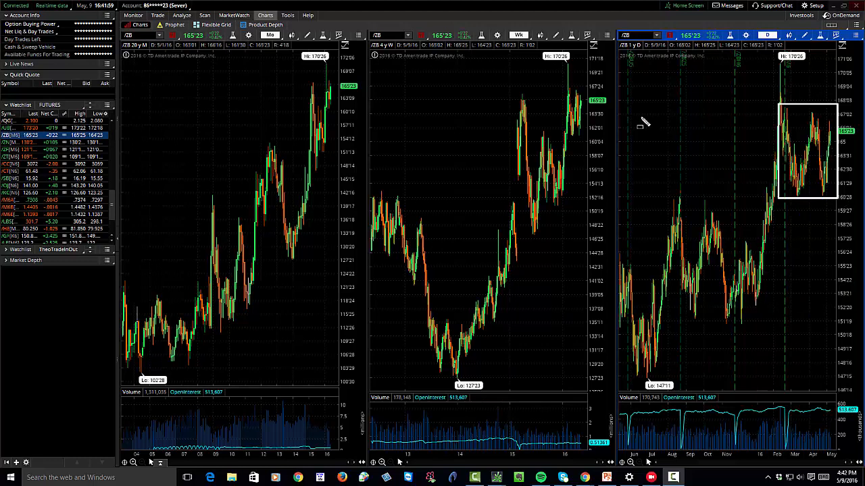
pyautogui.moveTo(574, 86); pyautogui.dragTo(594, 138)
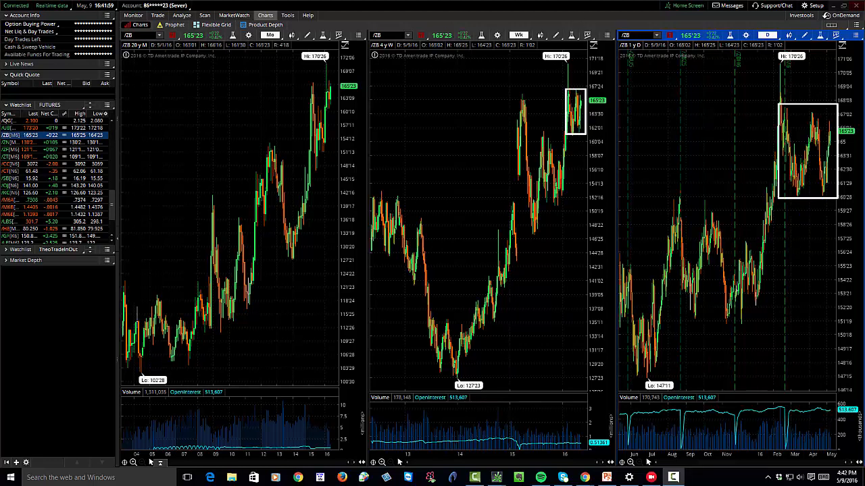
pyautogui.moveTo(844, 111)
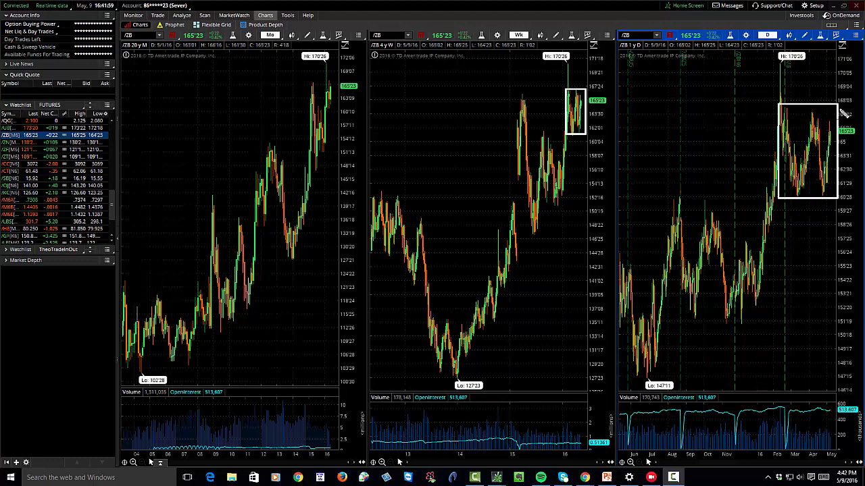
pyautogui.moveTo(783, 110); pyautogui.dragTo(834, 125)
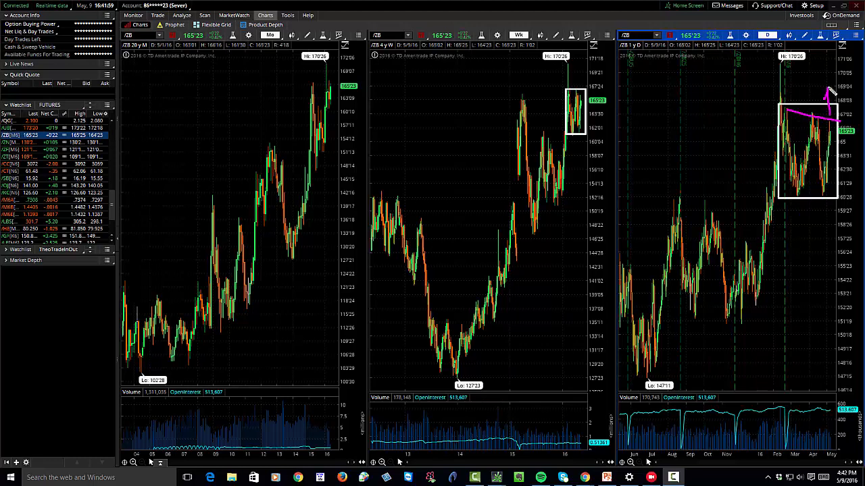
pyautogui.moveTo(840, 205)
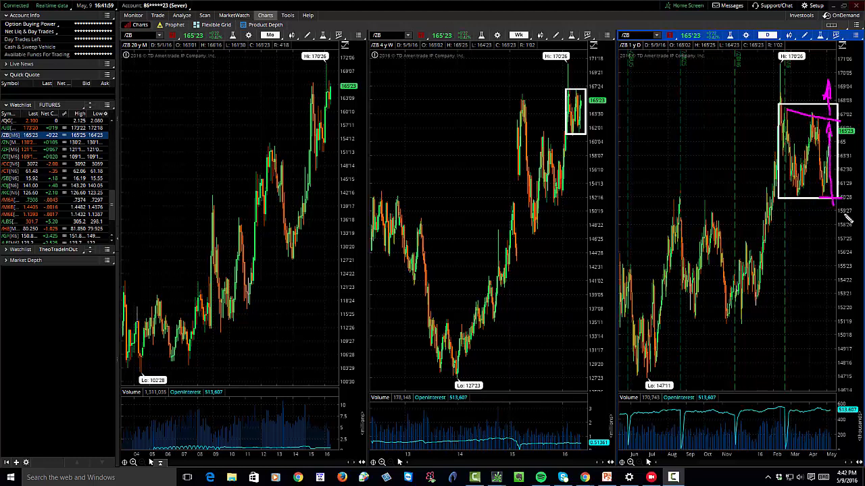
pyautogui.moveTo(584, 111)
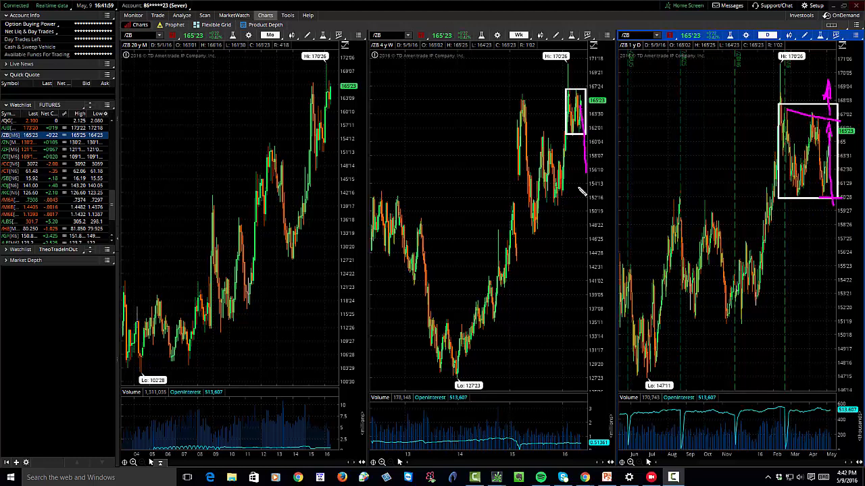
pyautogui.moveTo(460, 377); pyautogui.dragTo(520, 294)
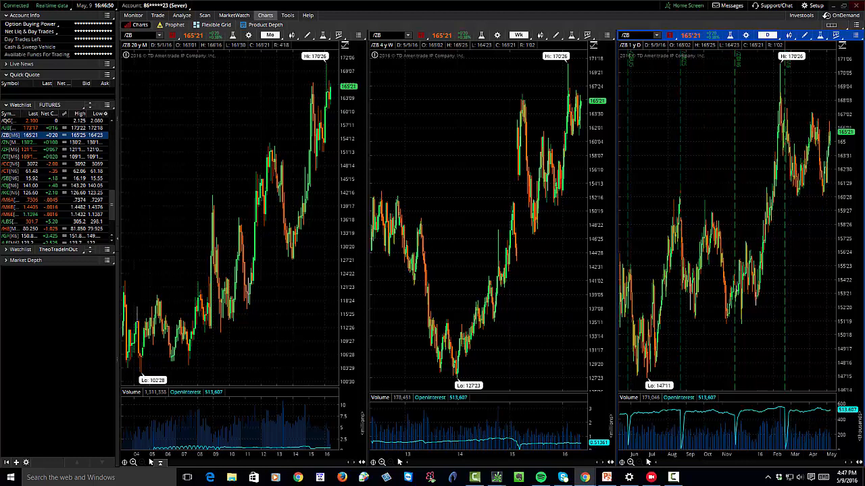
pyautogui.moveTo(614, 151)
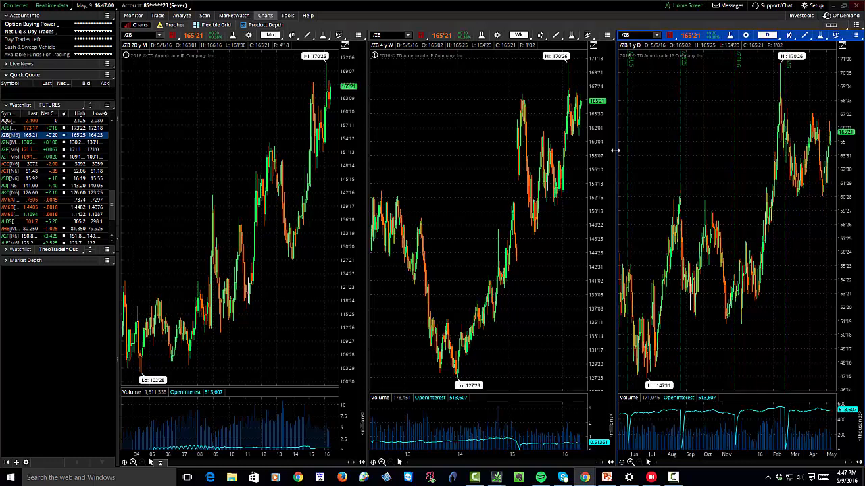